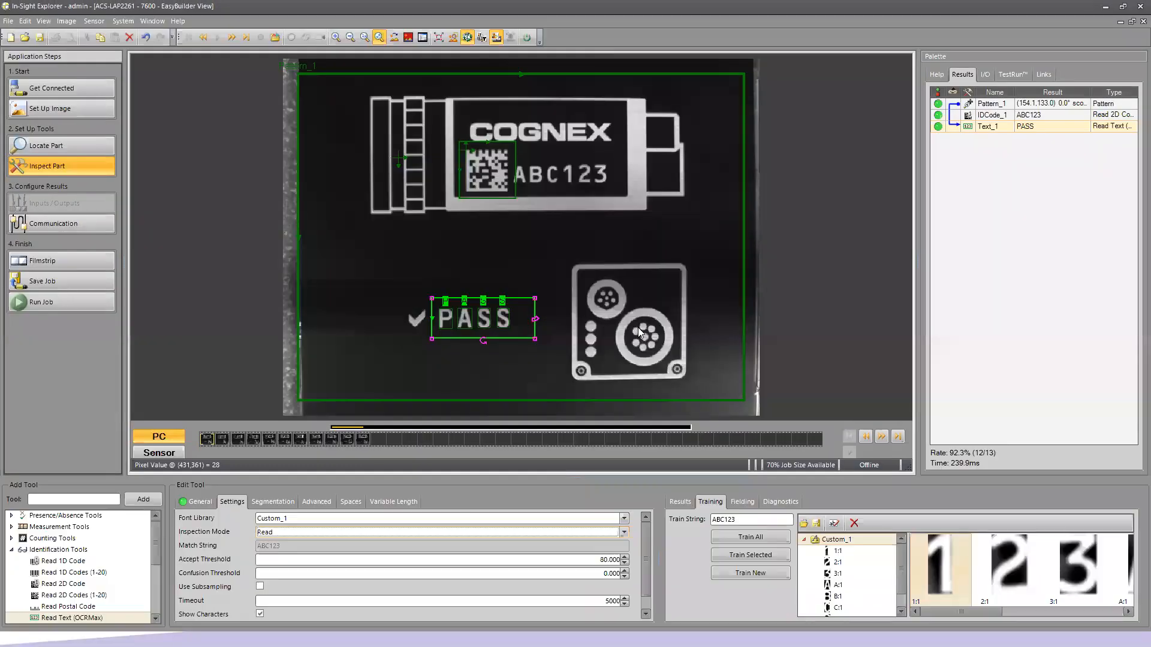
pyautogui.moveTo(263, 207)
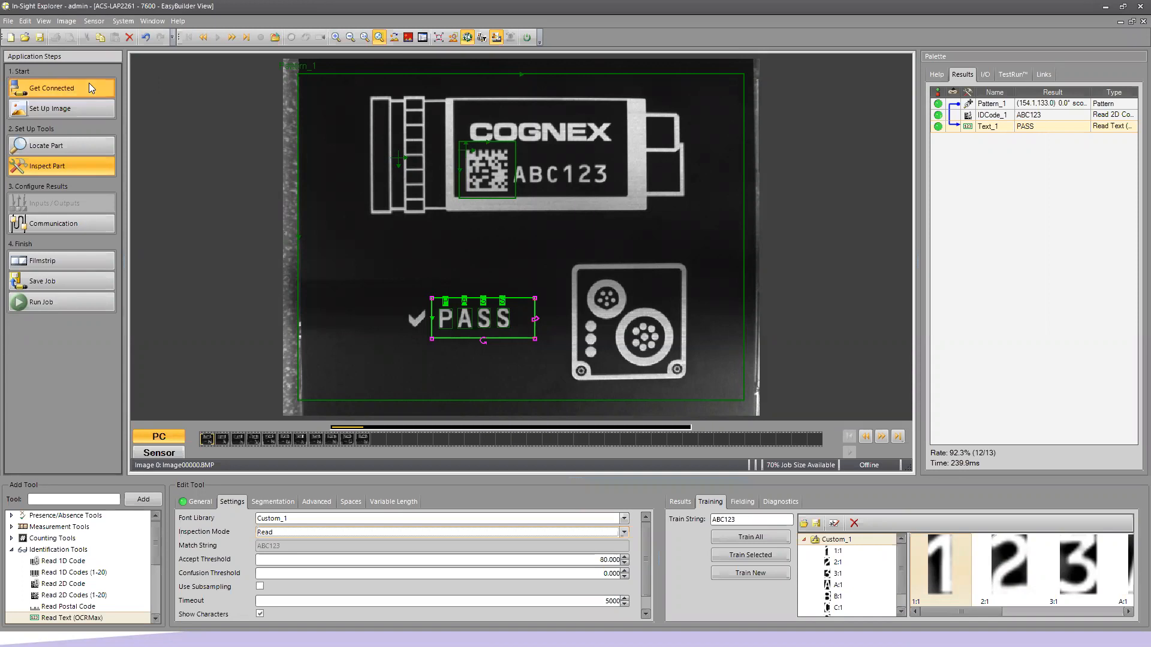
# Step: Start a new empty job from Get Connected, confirming that all current job data is cleared
pyautogui.click(51, 88)
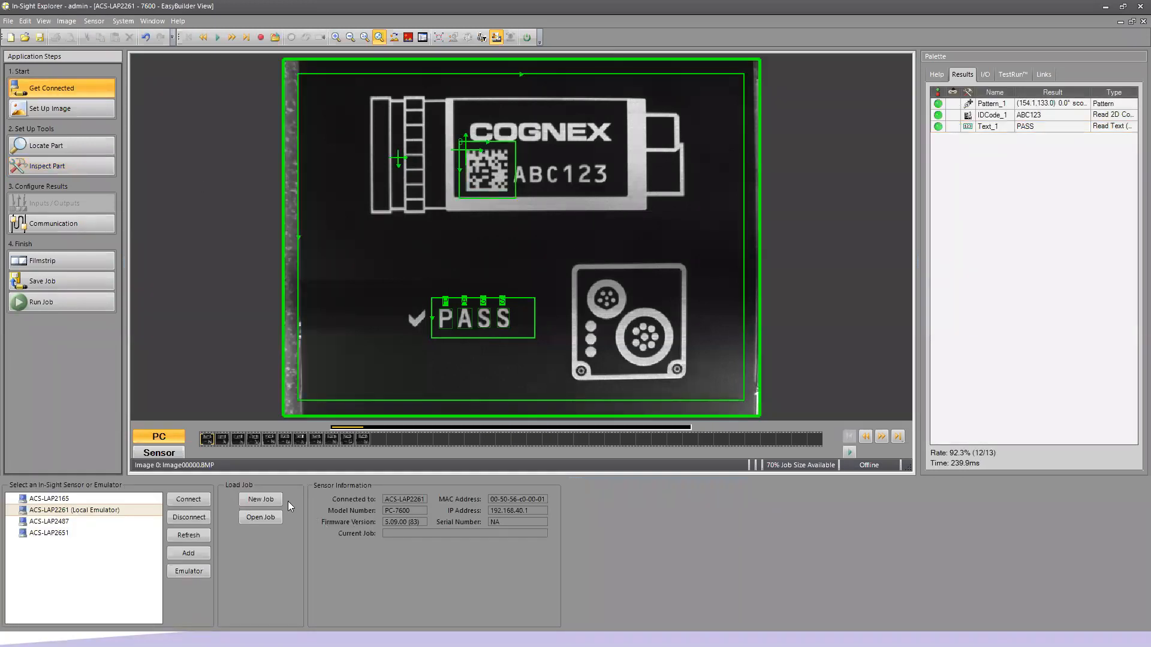
pyautogui.click(261, 499)
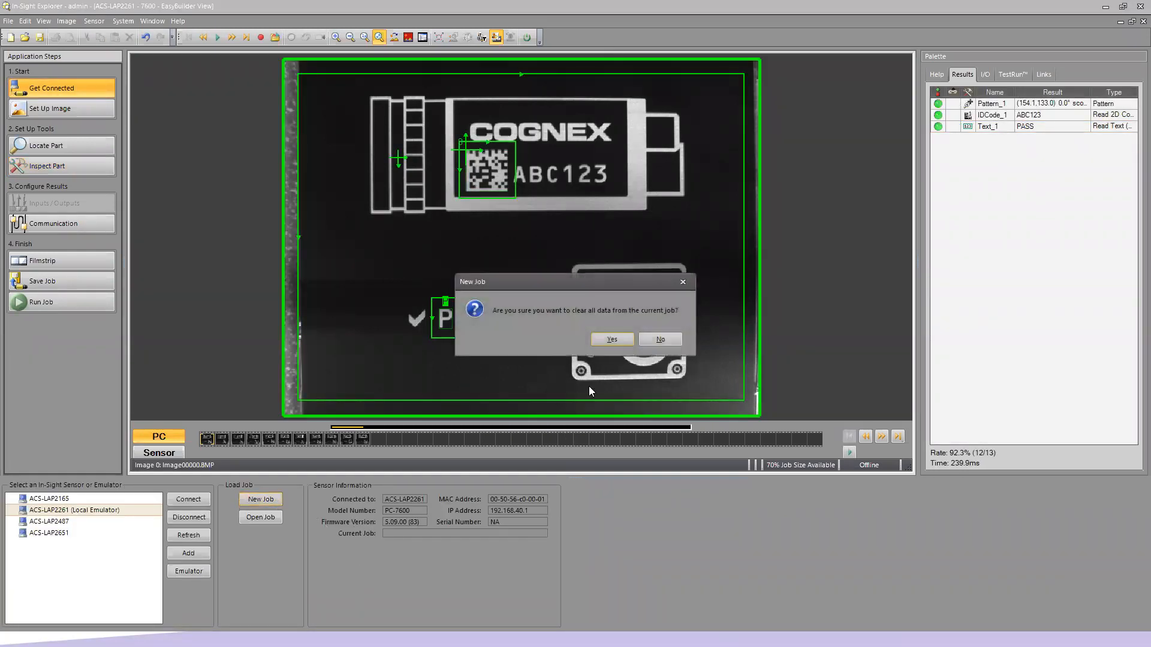
pyautogui.click(611, 338)
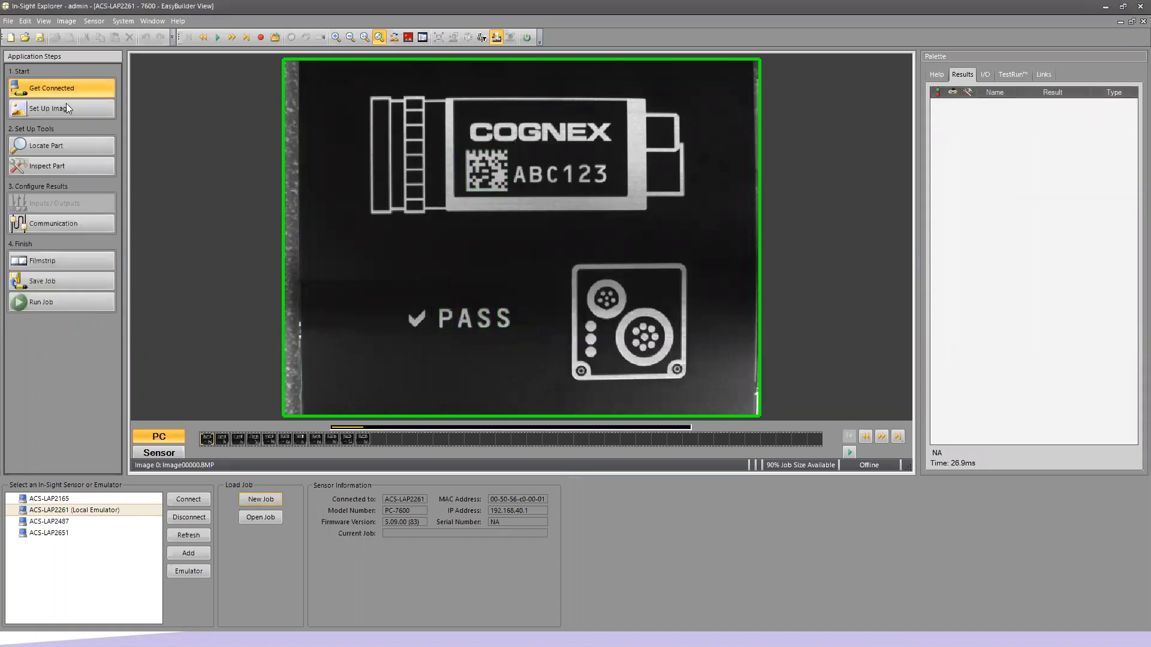
# Step: Point Record/Playback to the Din Terminal image folder so a terminal part is loaded
pyautogui.click(51, 110)
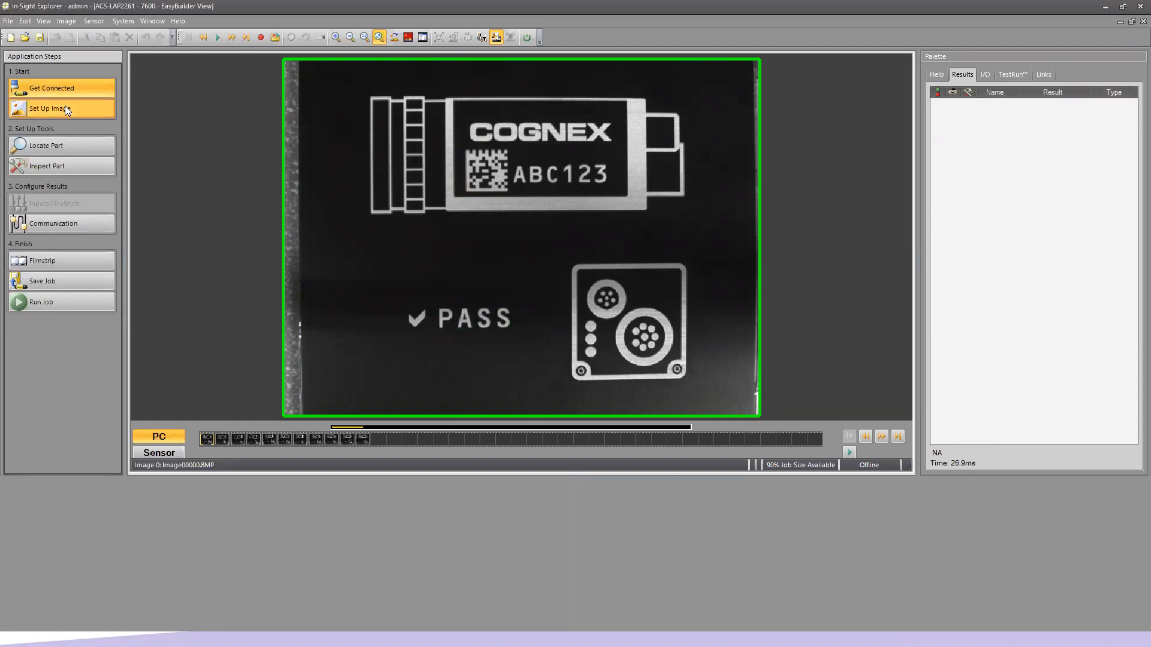
pyautogui.click(50, 108)
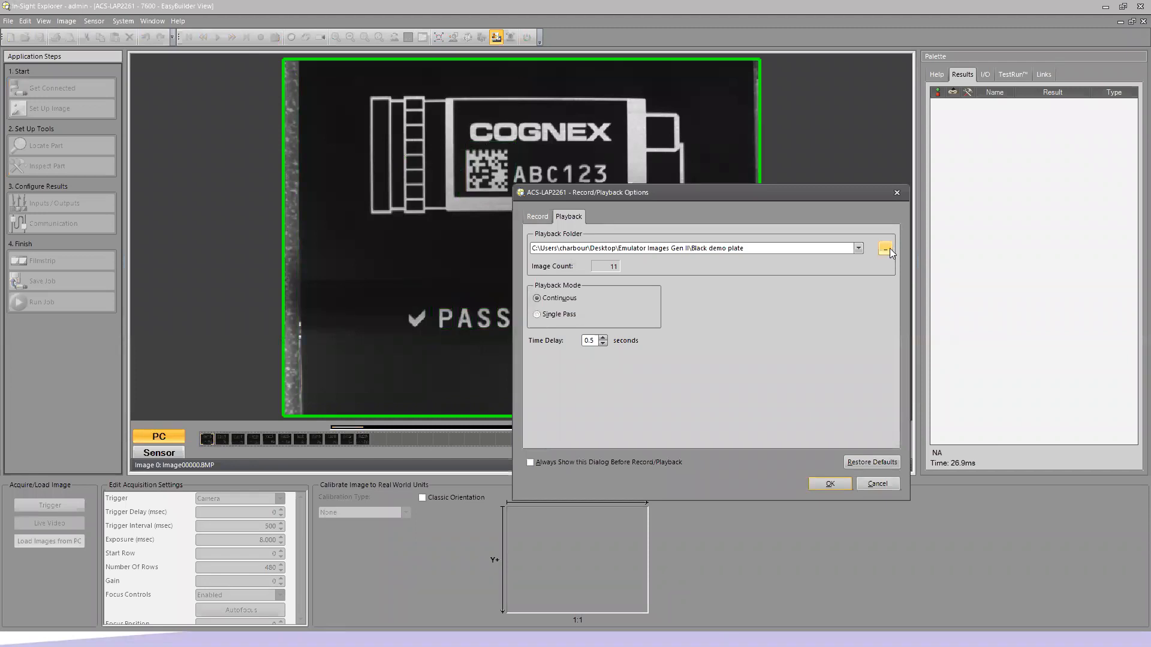
pyautogui.click(884, 247)
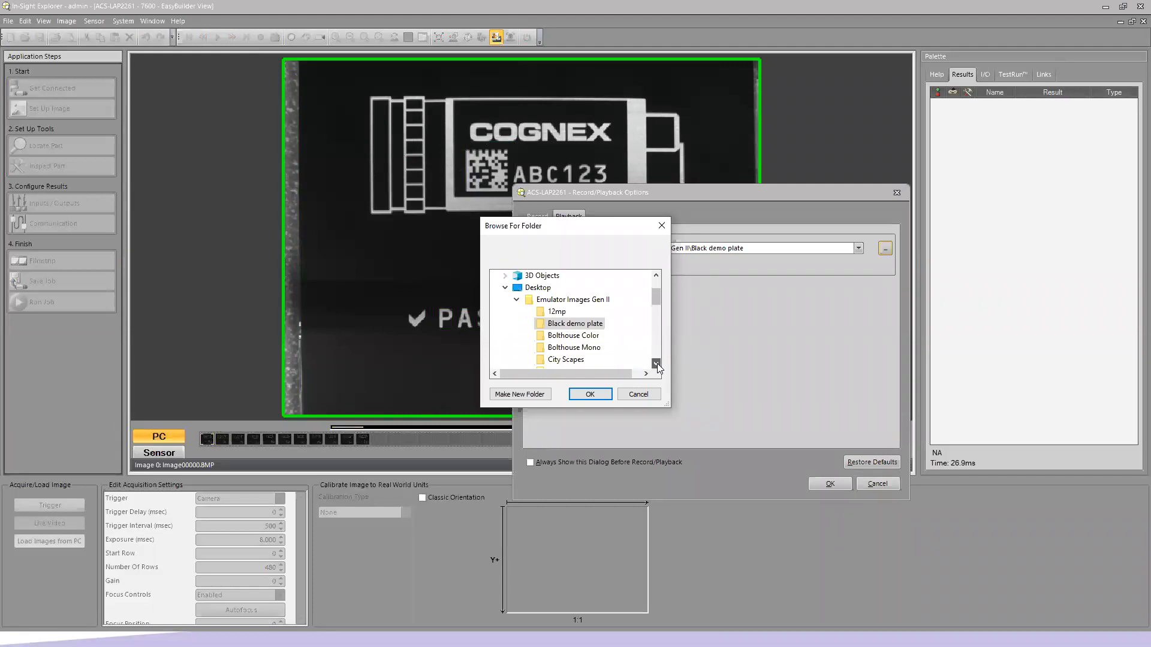
pyautogui.scroll(-3)
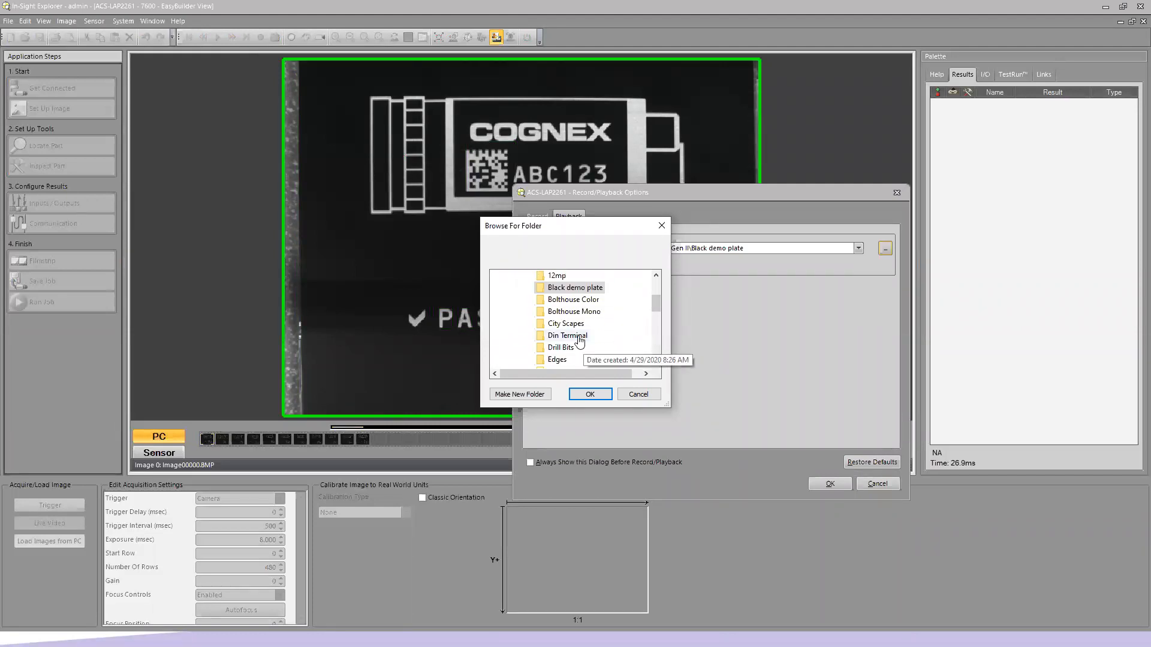
pyautogui.click(590, 394)
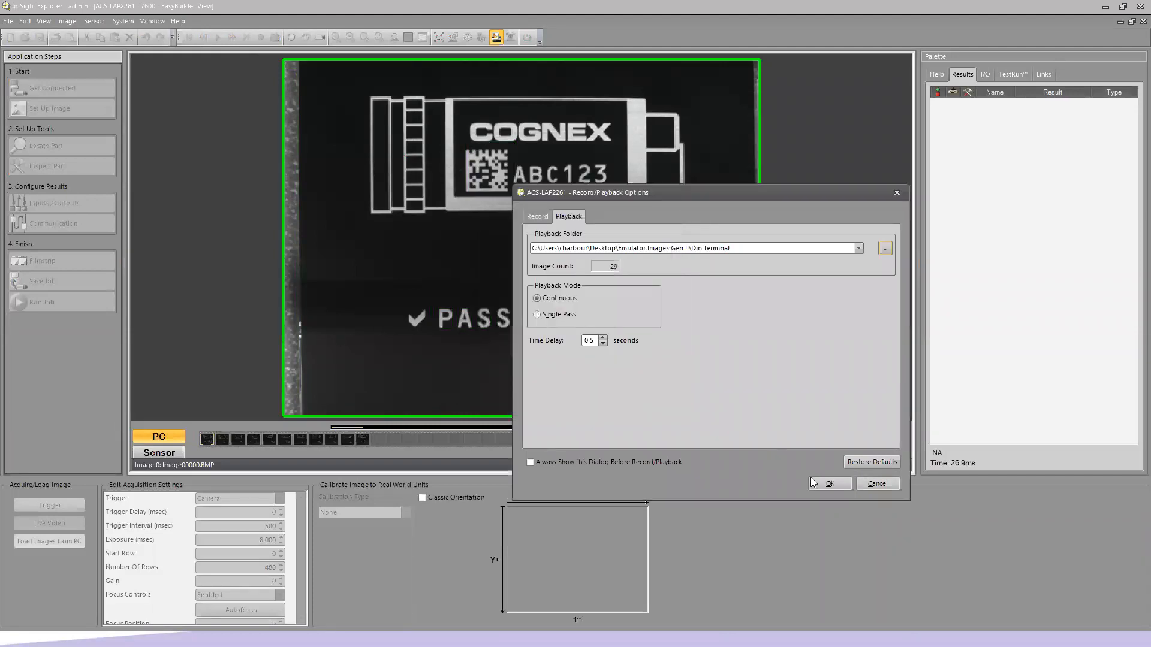
pyautogui.click(828, 483)
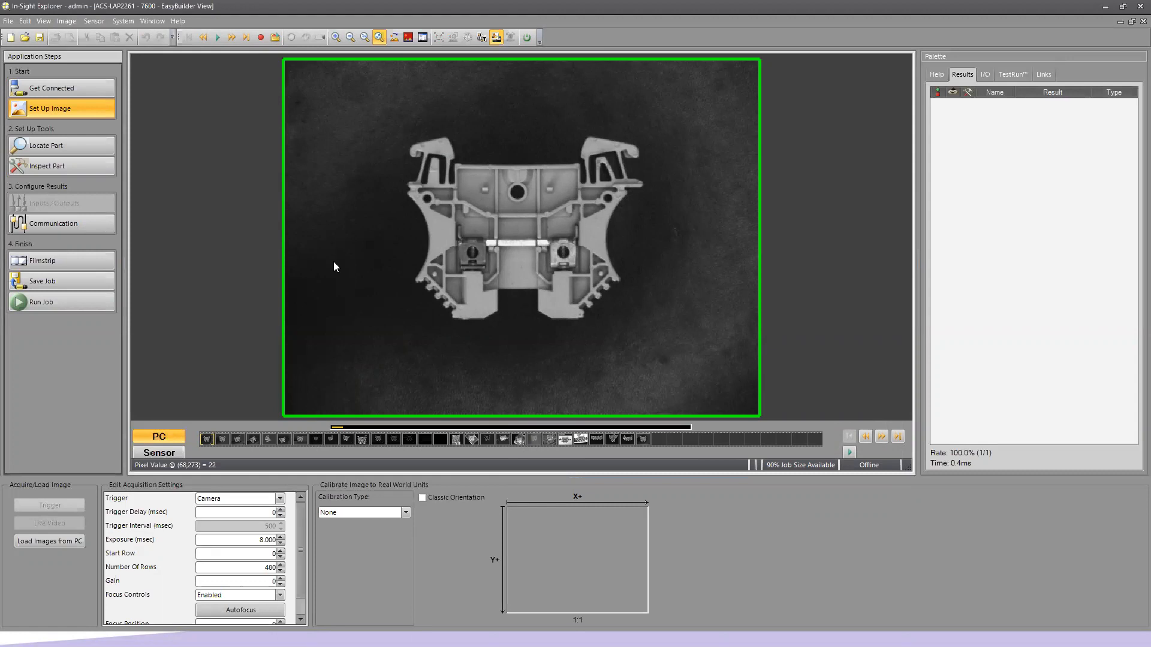
pyautogui.moveTo(345, 267)
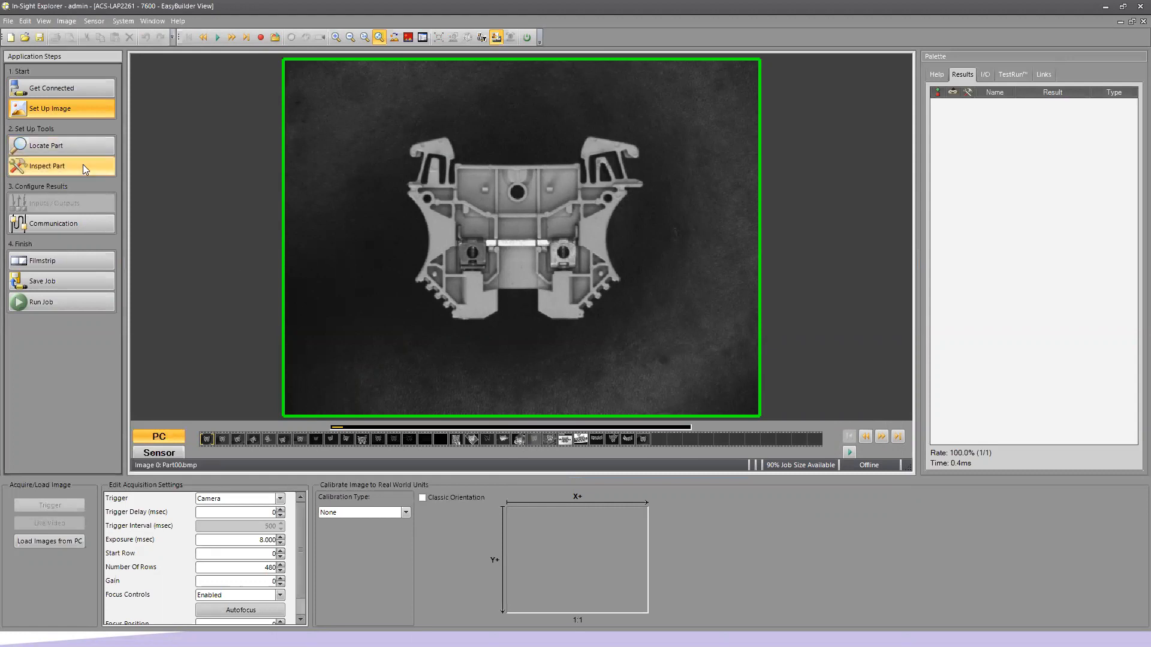
# Step: Add a PatMax Patterns counting tool from Inspect Part > Counting Tools
pyautogui.click(48, 166)
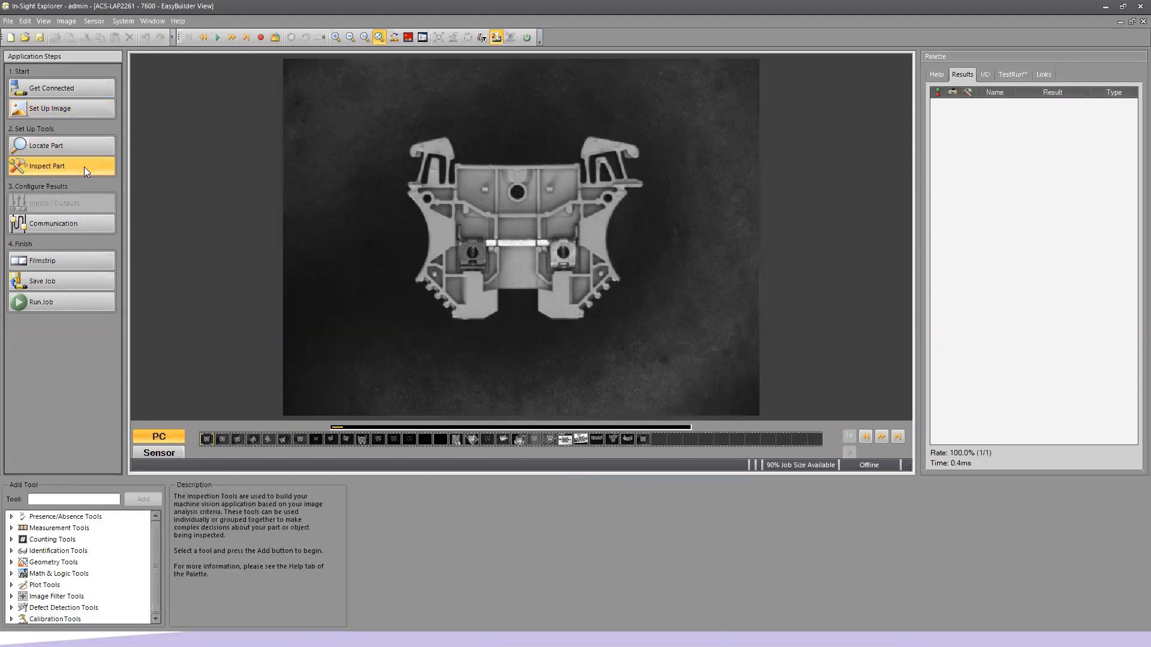
pyautogui.click(51, 538)
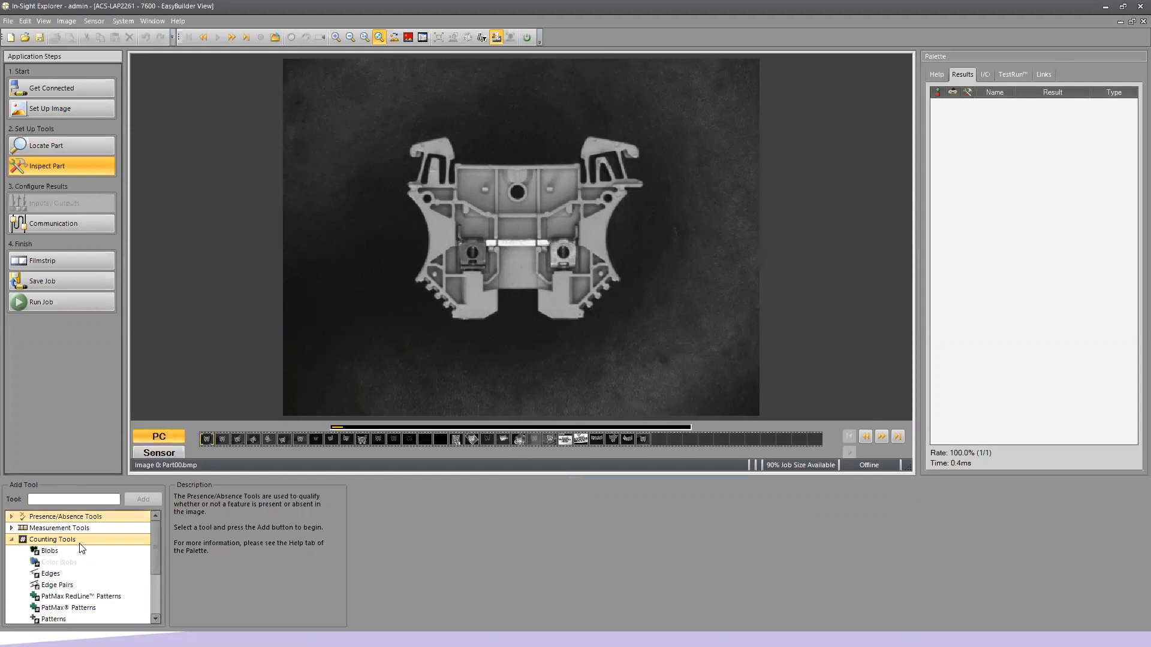
pyautogui.click(68, 608)
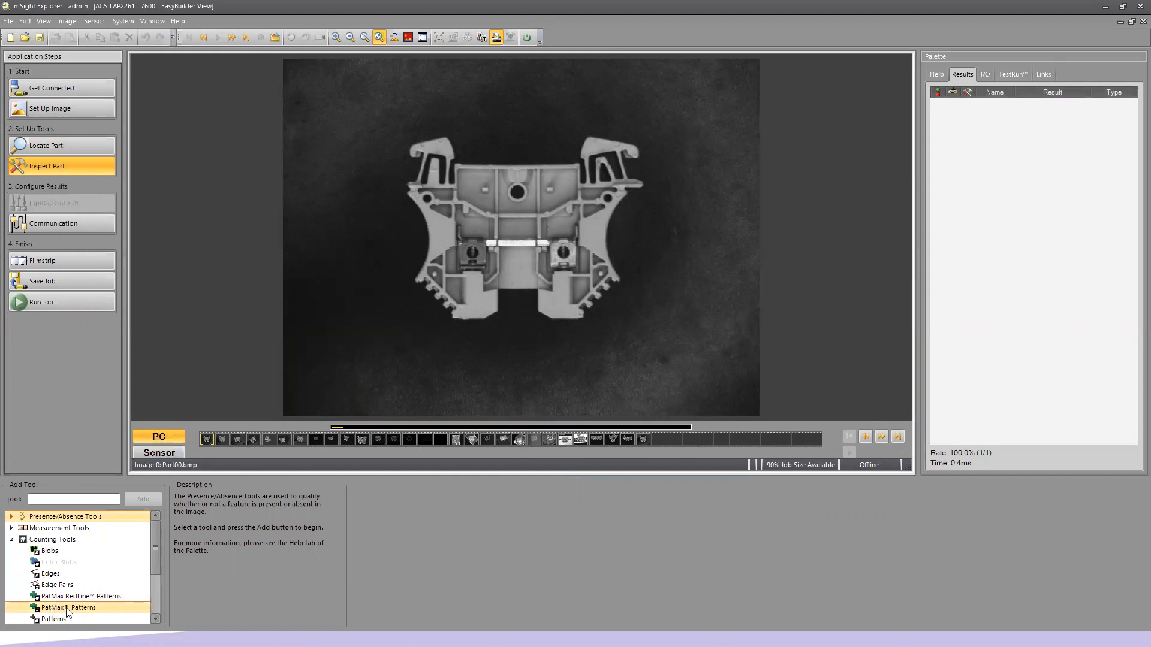
pyautogui.click(70, 608)
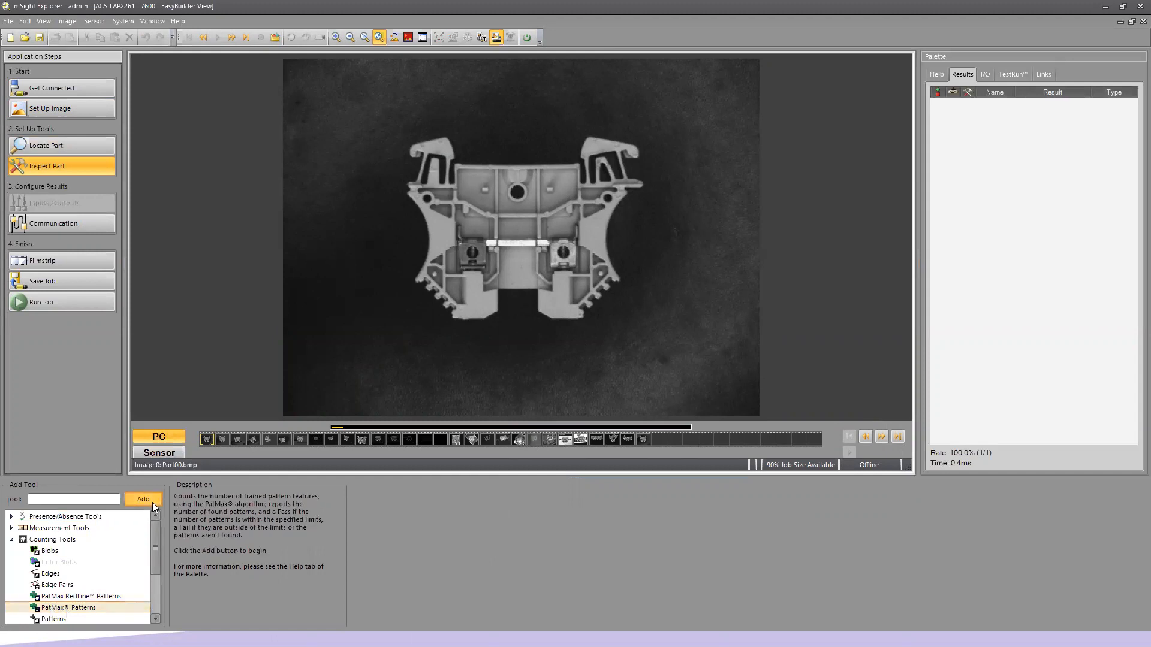
pyautogui.click(143, 499)
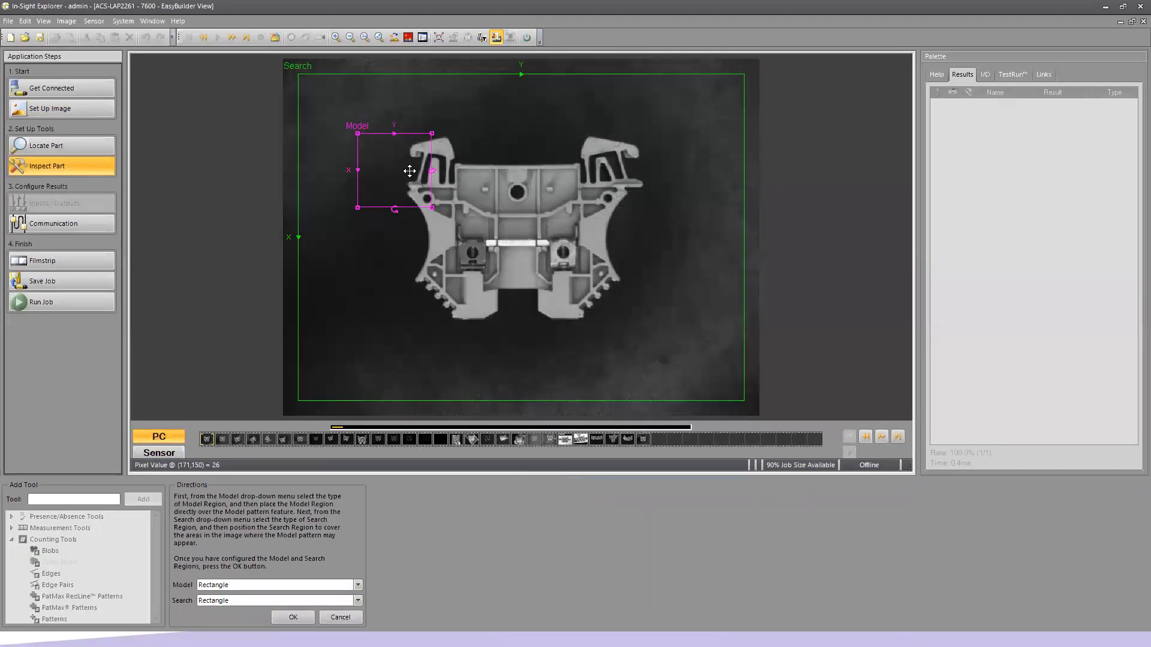
# Step: Fit the Model region around the whole terminal, maximize the Search region and confirm
pyautogui.moveTo(408, 171); pyautogui.dragTo(447, 179)
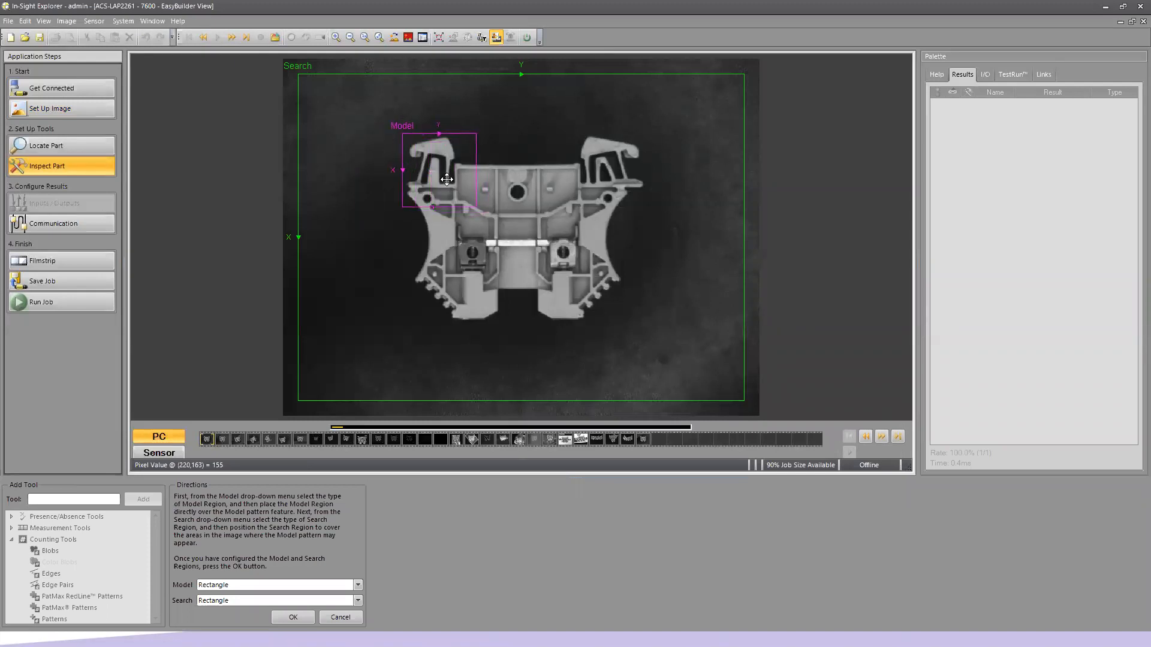
pyautogui.moveTo(446, 180); pyautogui.dragTo(473, 206)
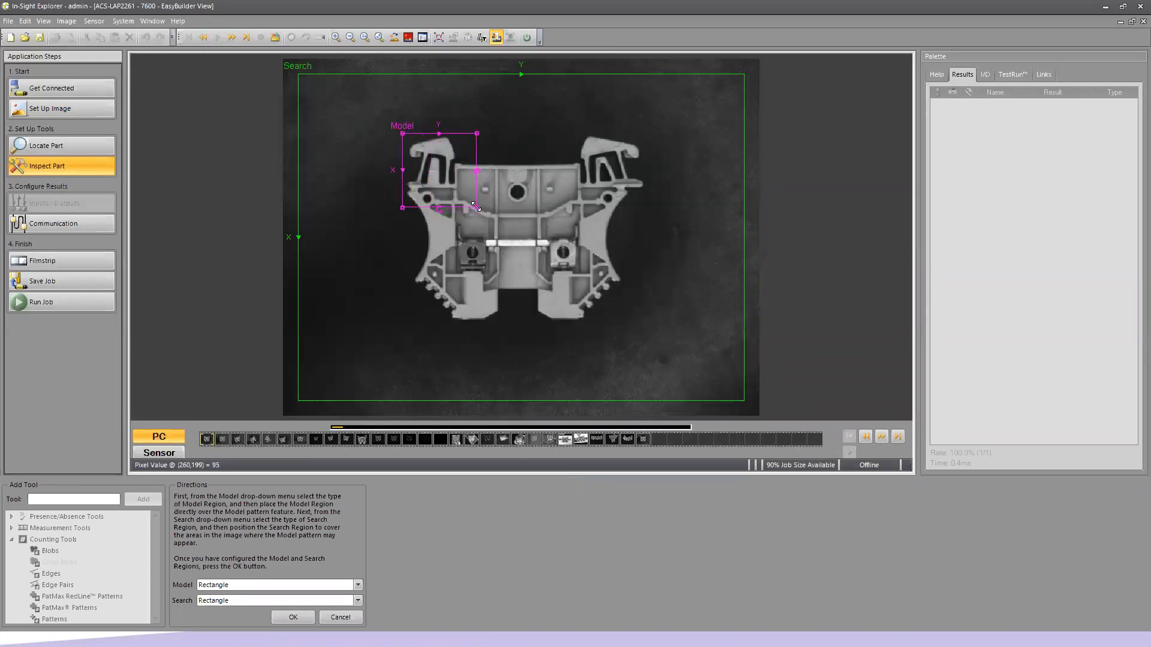
pyautogui.moveTo(481, 207); pyautogui.dragTo(645, 325)
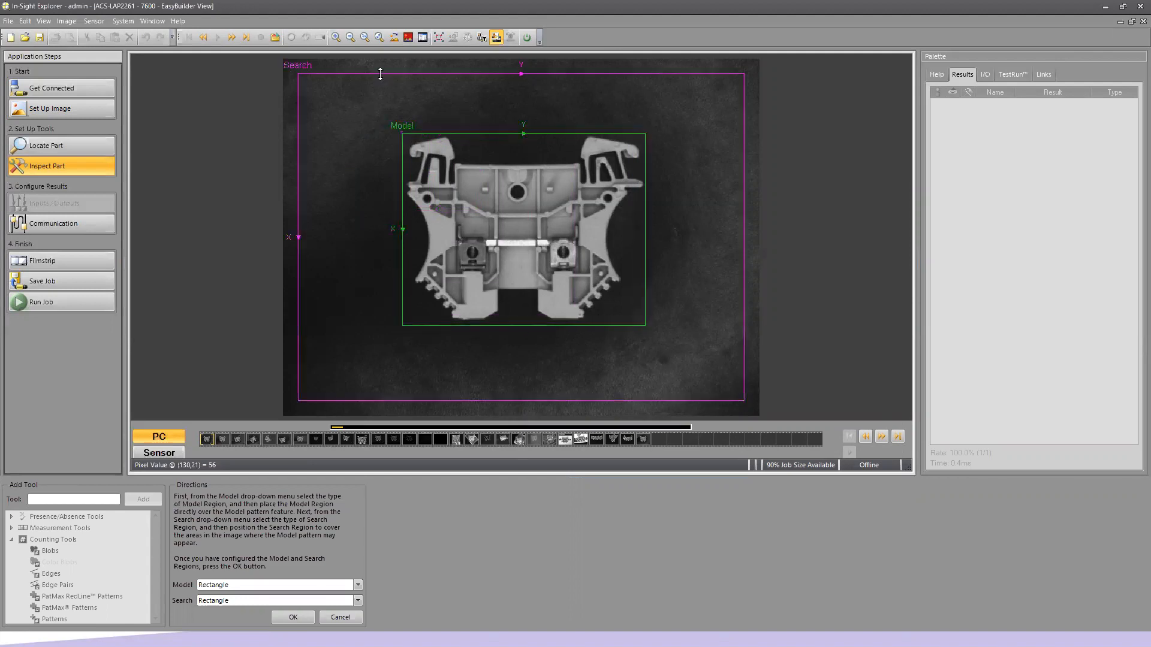
pyautogui.click(439, 37)
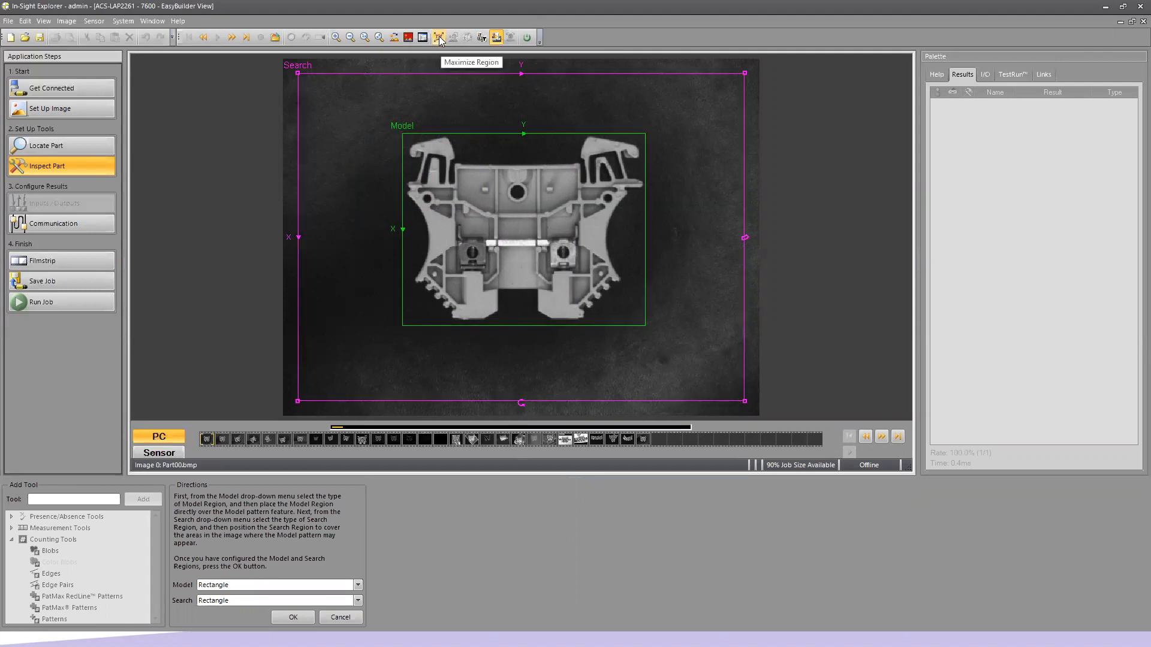
pyautogui.click(440, 37)
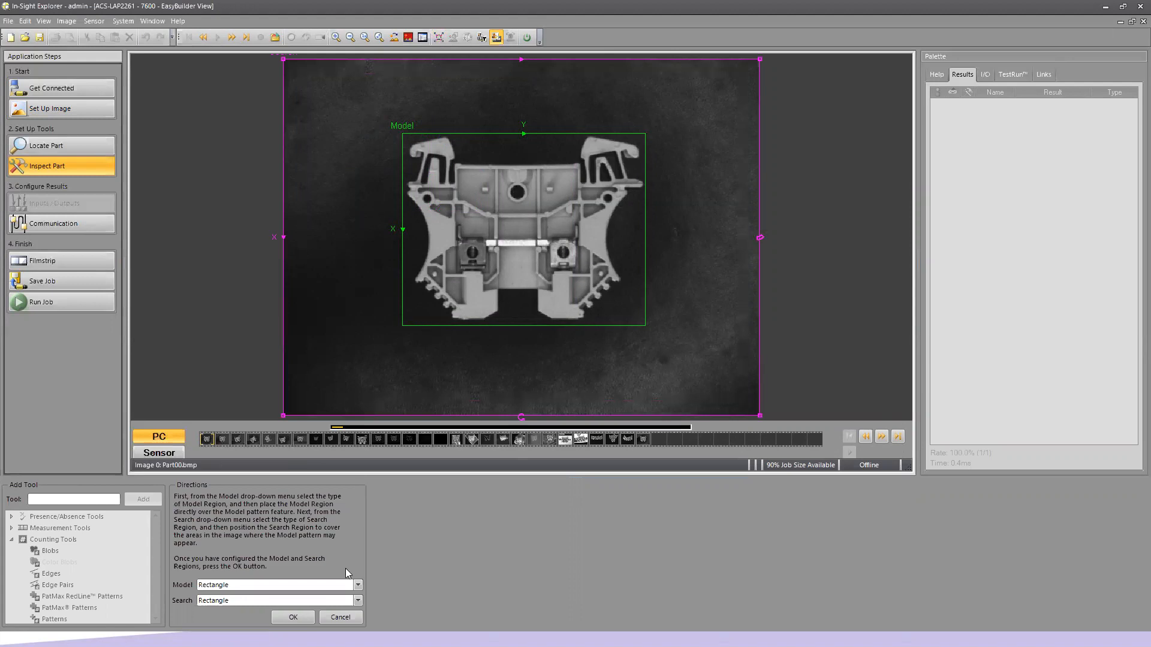
pyautogui.click(292, 616)
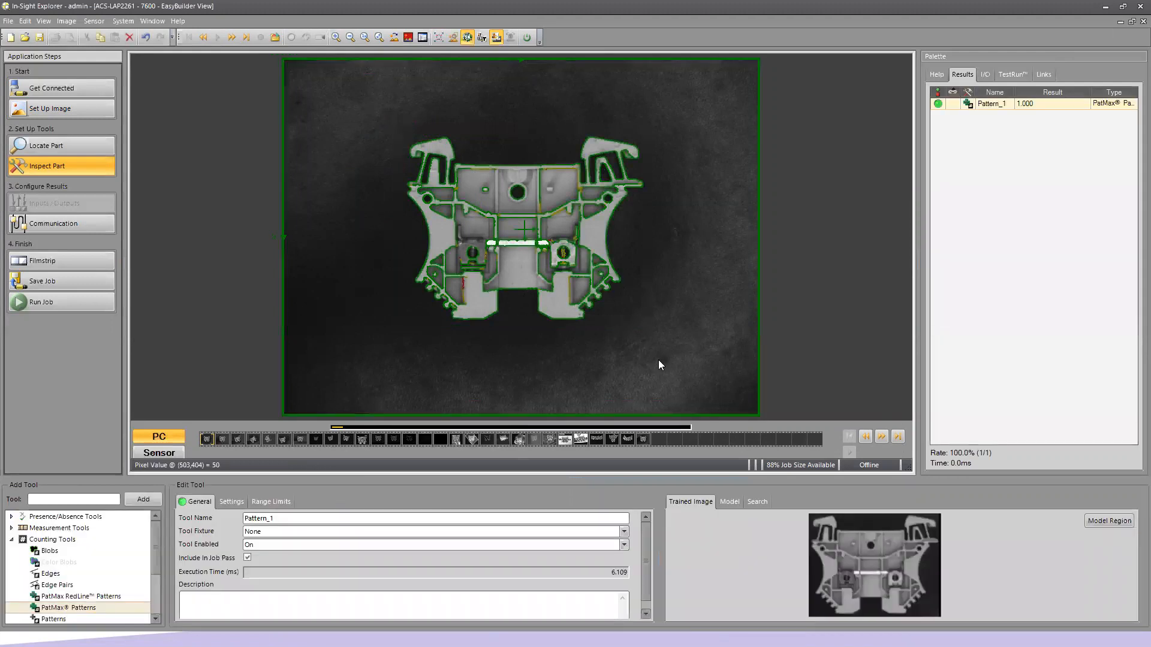
pyautogui.moveTo(682, 283)
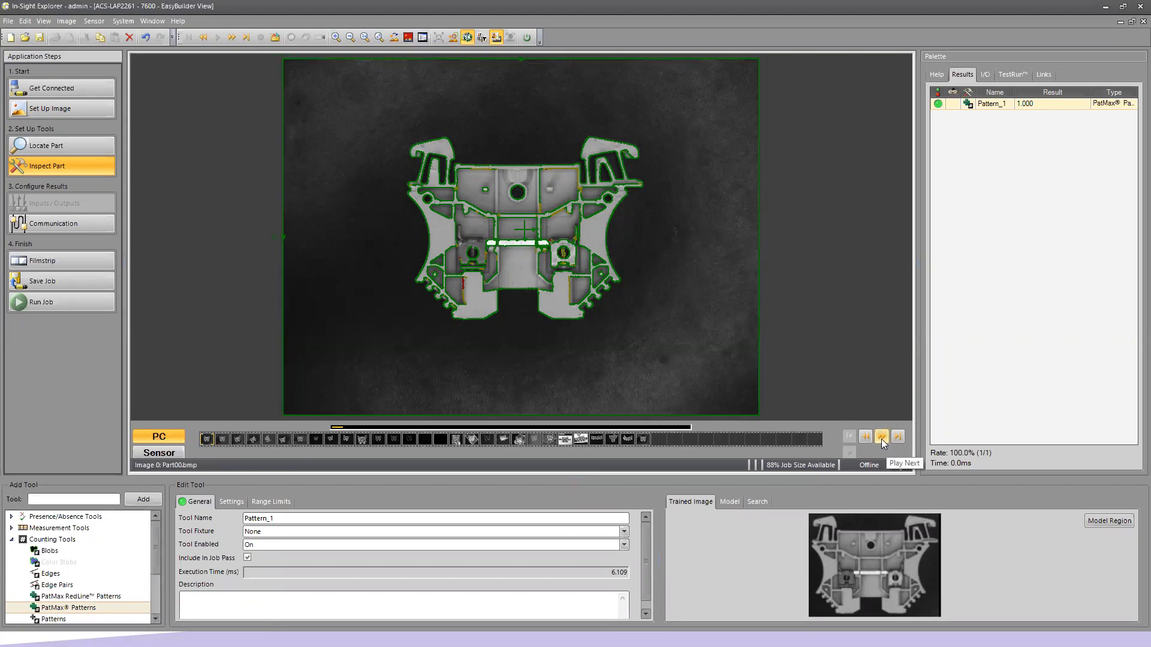
# Step: Step through playback images until a rotated terminal fails Pattern_1 with score 0.000
pyautogui.click(881, 437)
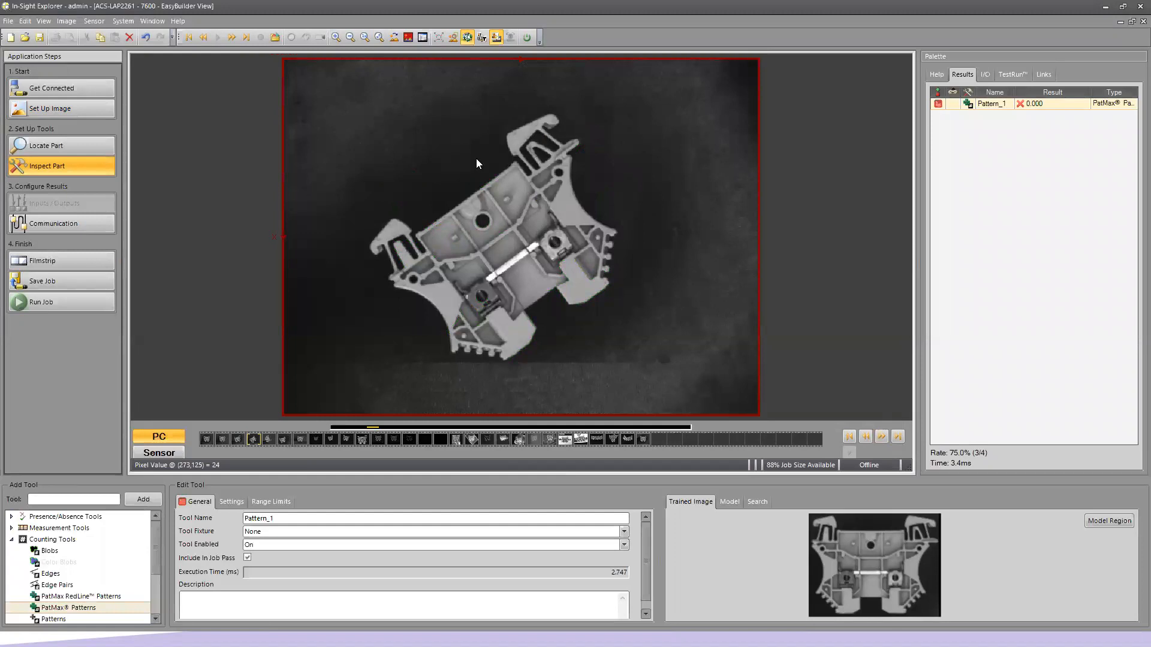
pyautogui.click(879, 436)
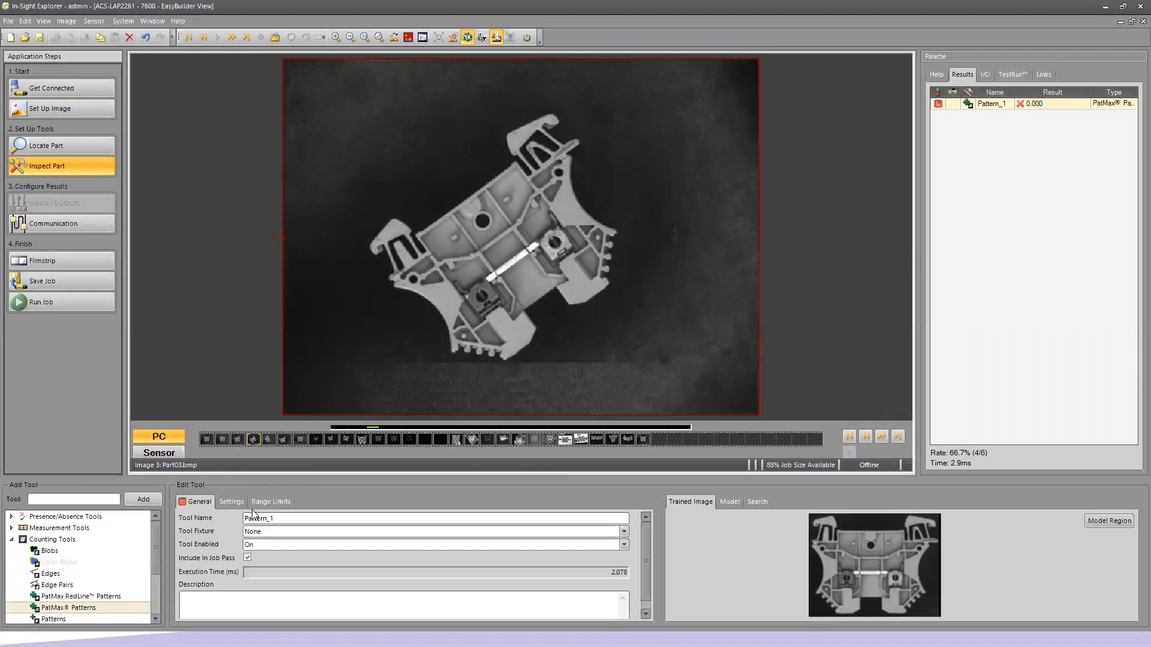
# Step: Raise the pattern's Angle Tolerance to 30 so the rotated part in image 3 is found
pyautogui.click(231, 501)
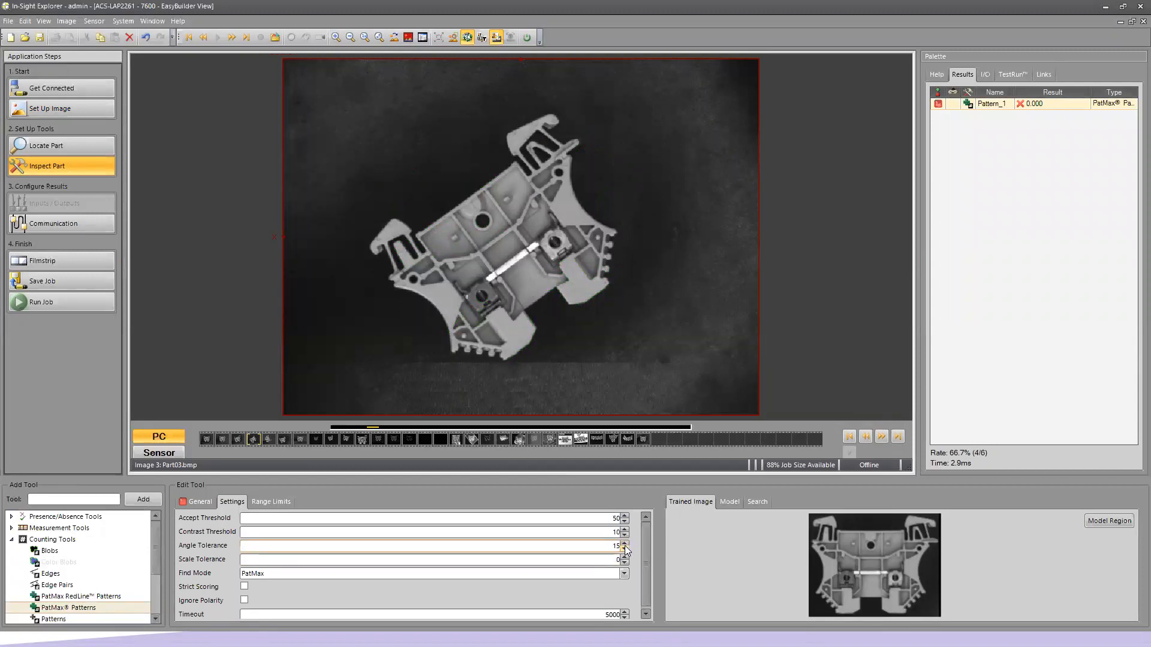
pyautogui.click(624, 543)
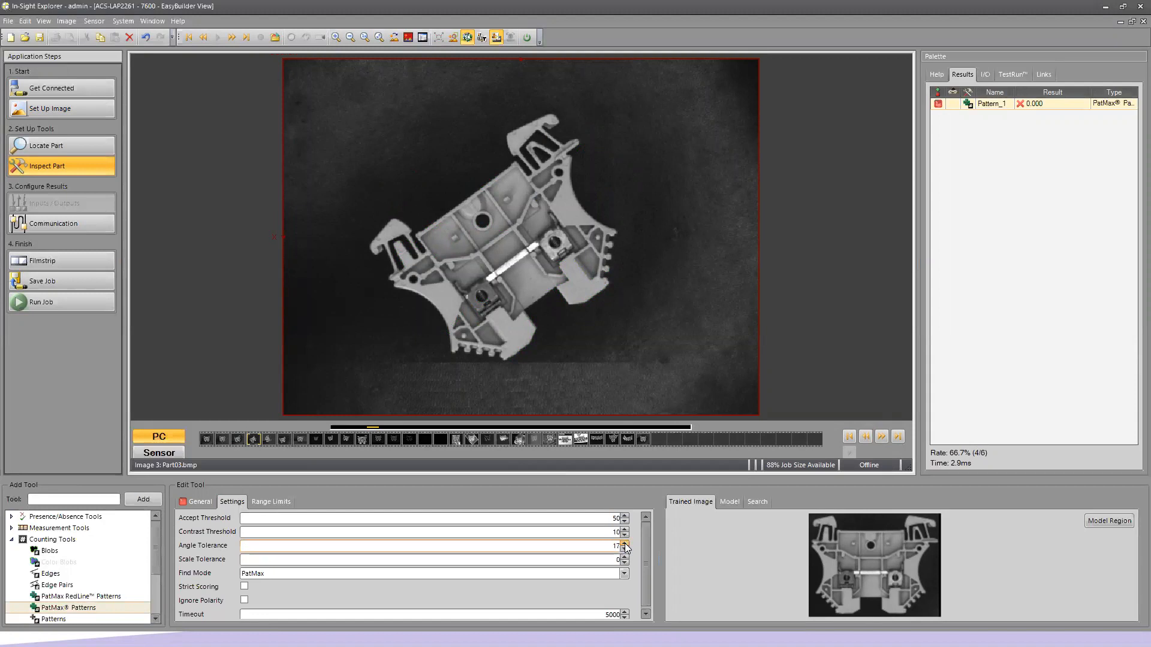
pyautogui.click(623, 543)
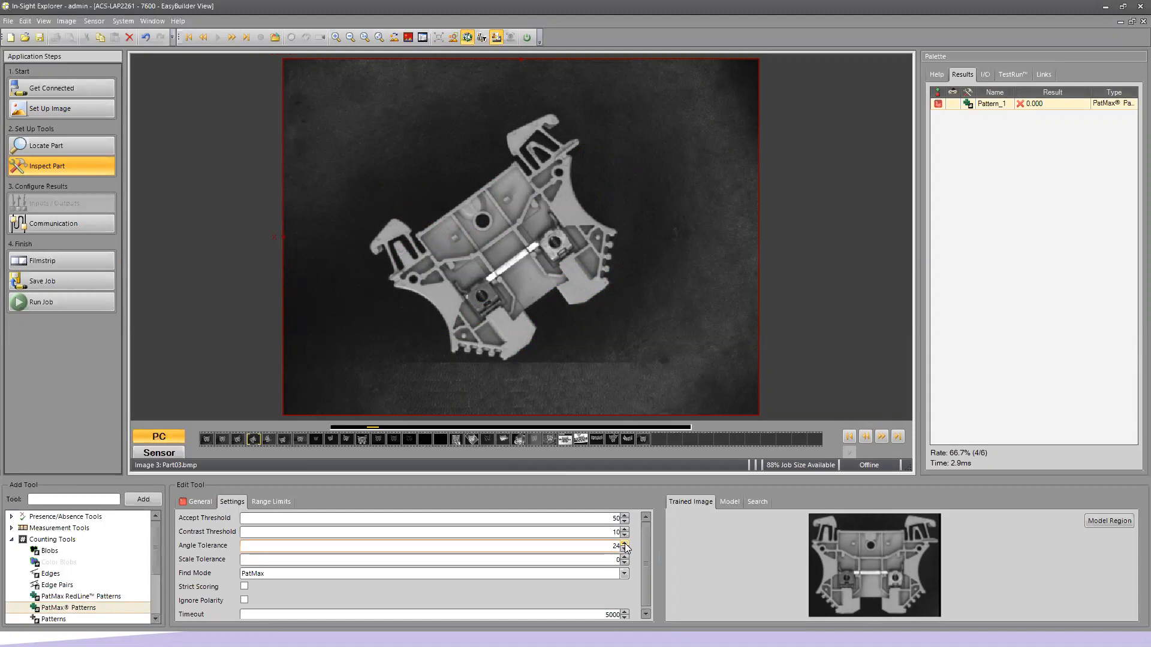
pyautogui.click(623, 542)
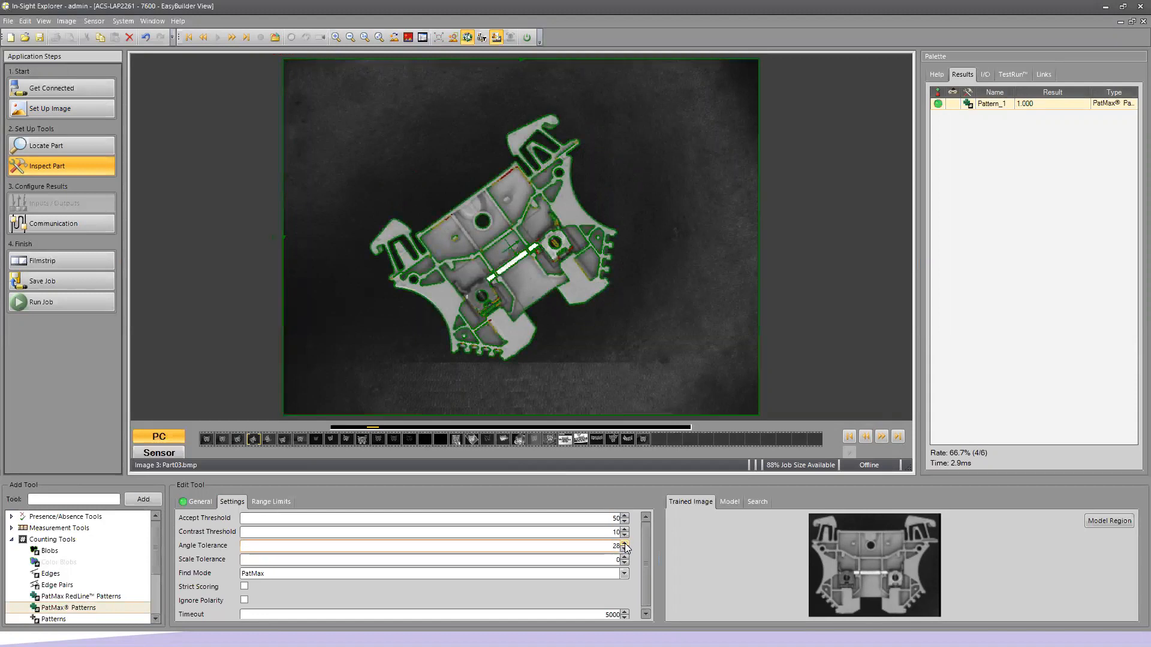
pyautogui.click(623, 543)
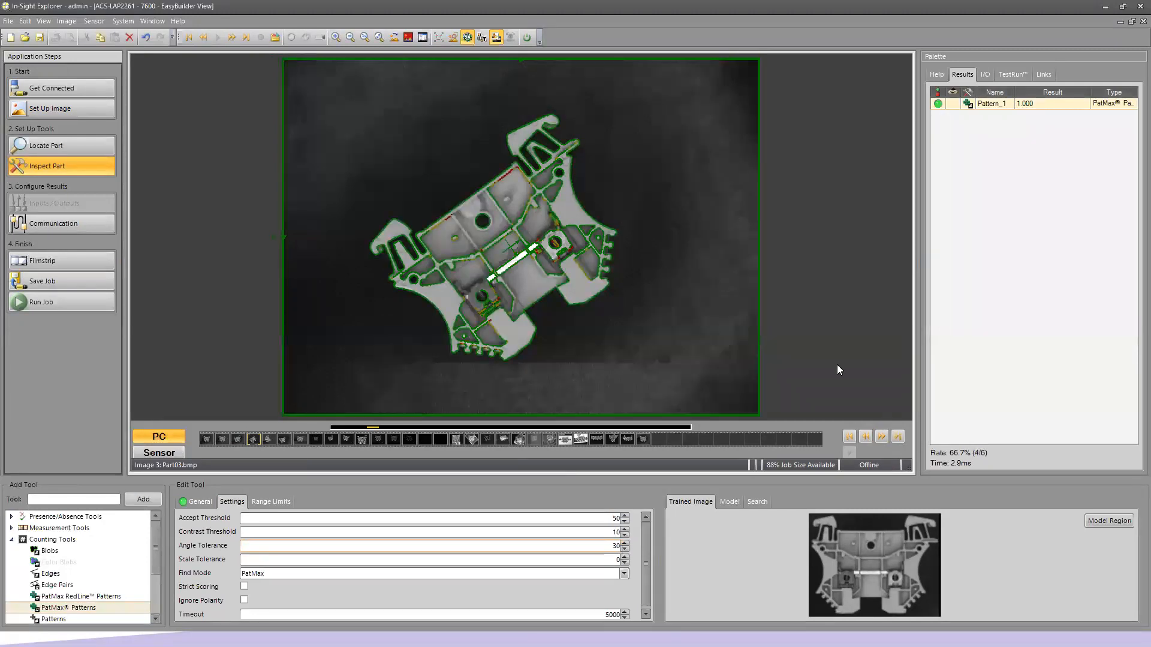
# Step: Advance to image 4 and raise Angle Tolerance to about 45 so it matches at 1.000
pyautogui.click(881, 436)
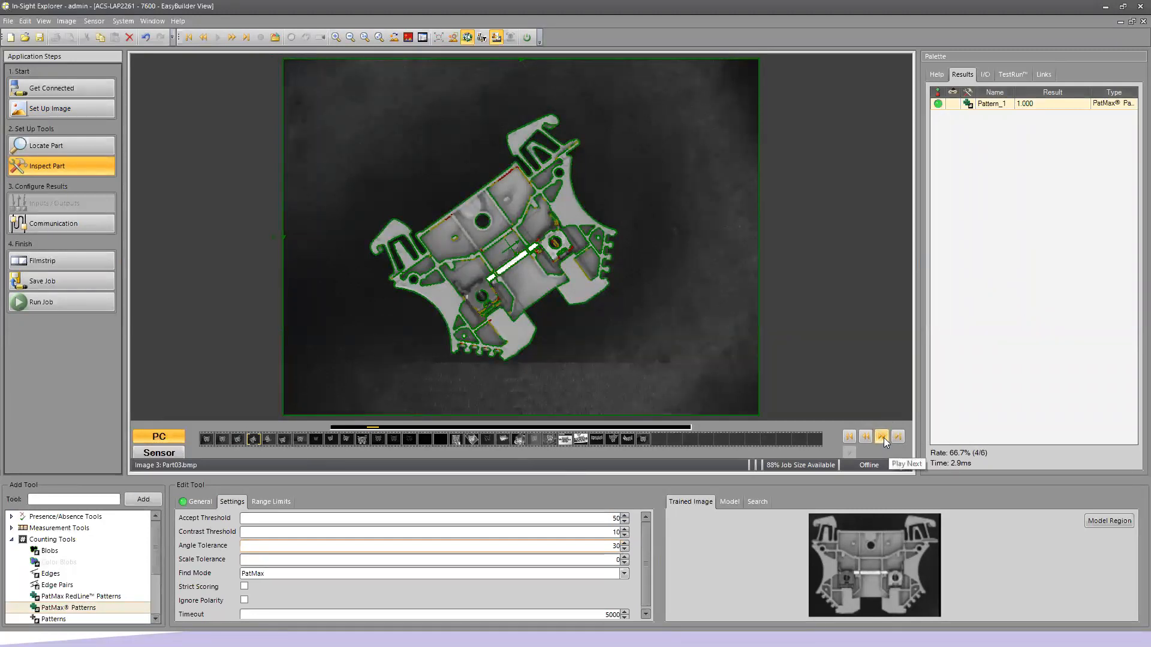
pyautogui.click(881, 437)
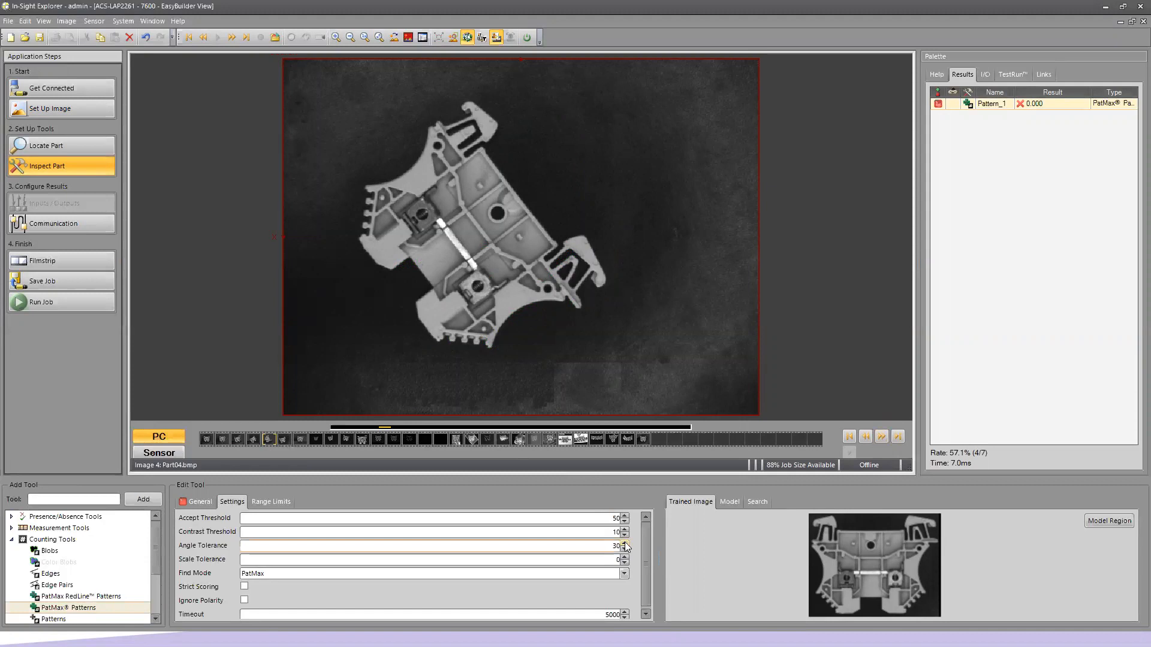
pyautogui.click(623, 543)
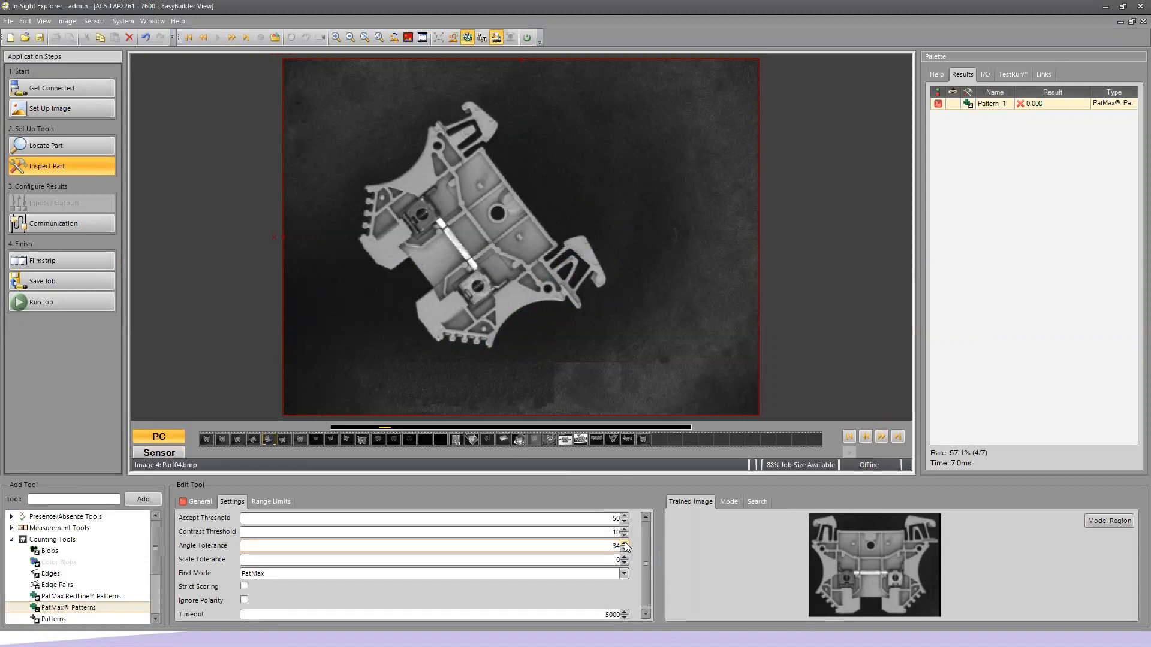
pyautogui.click(625, 543)
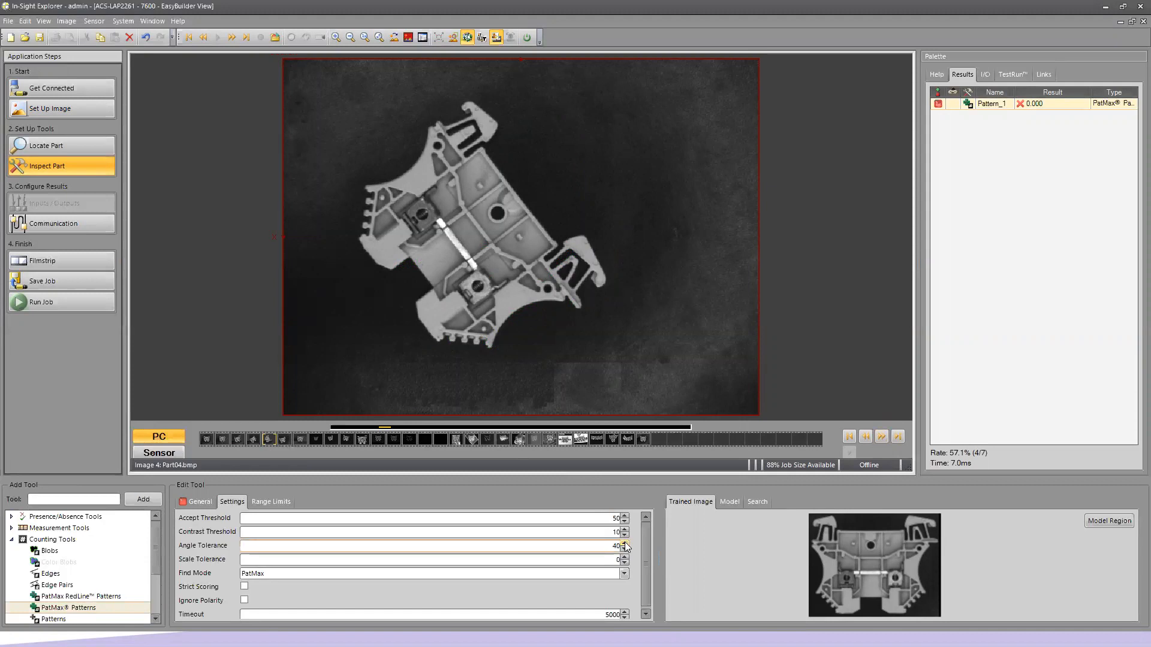
pyautogui.click(623, 543)
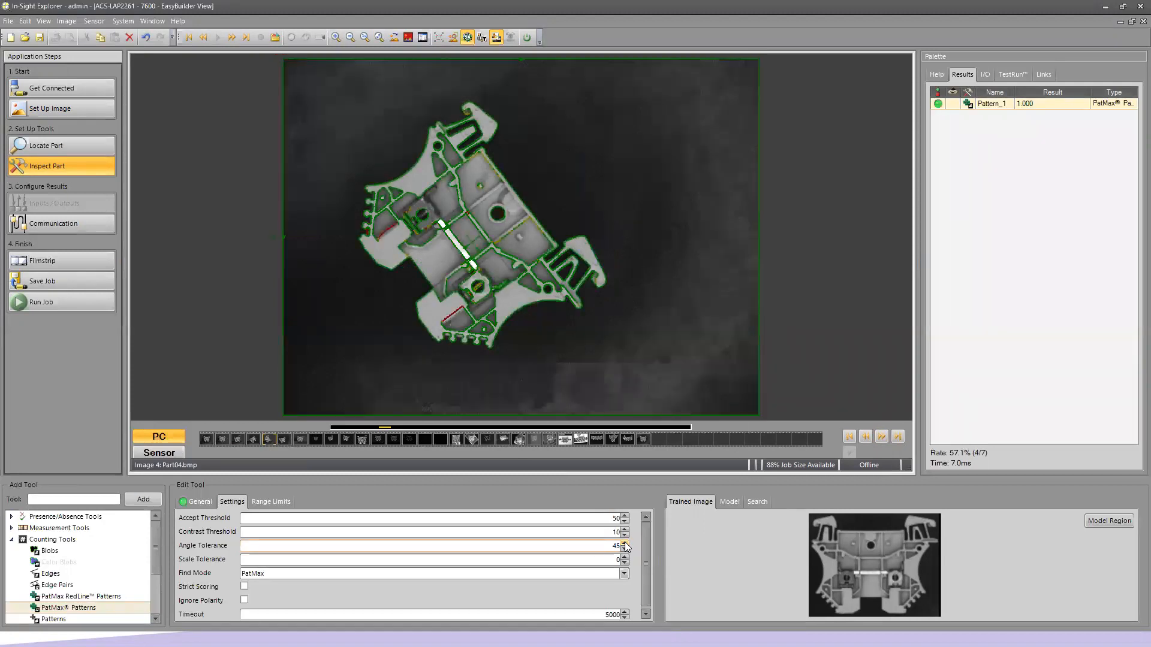
pyautogui.click(625, 549)
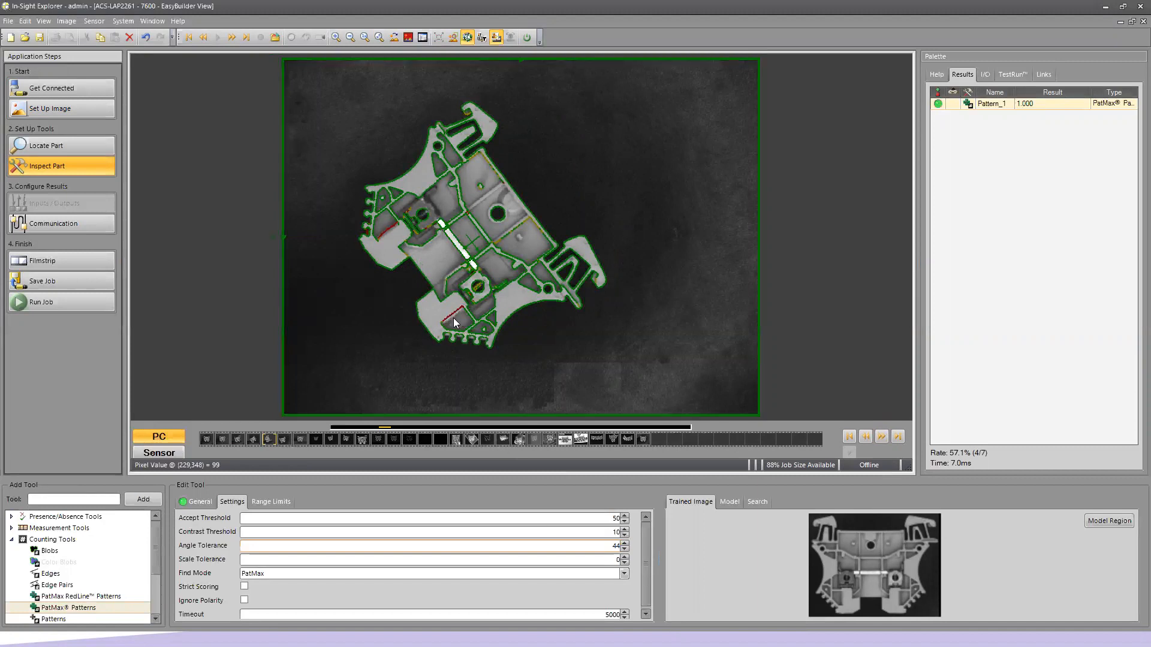
pyautogui.moveTo(455, 317)
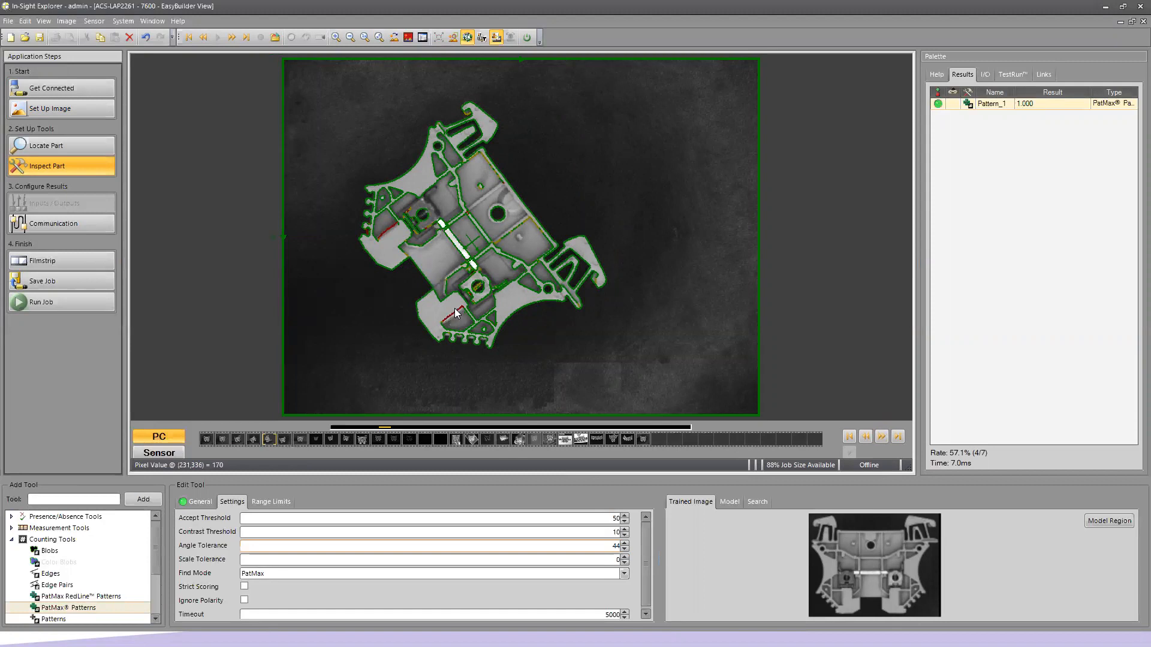
pyautogui.moveTo(527, 234)
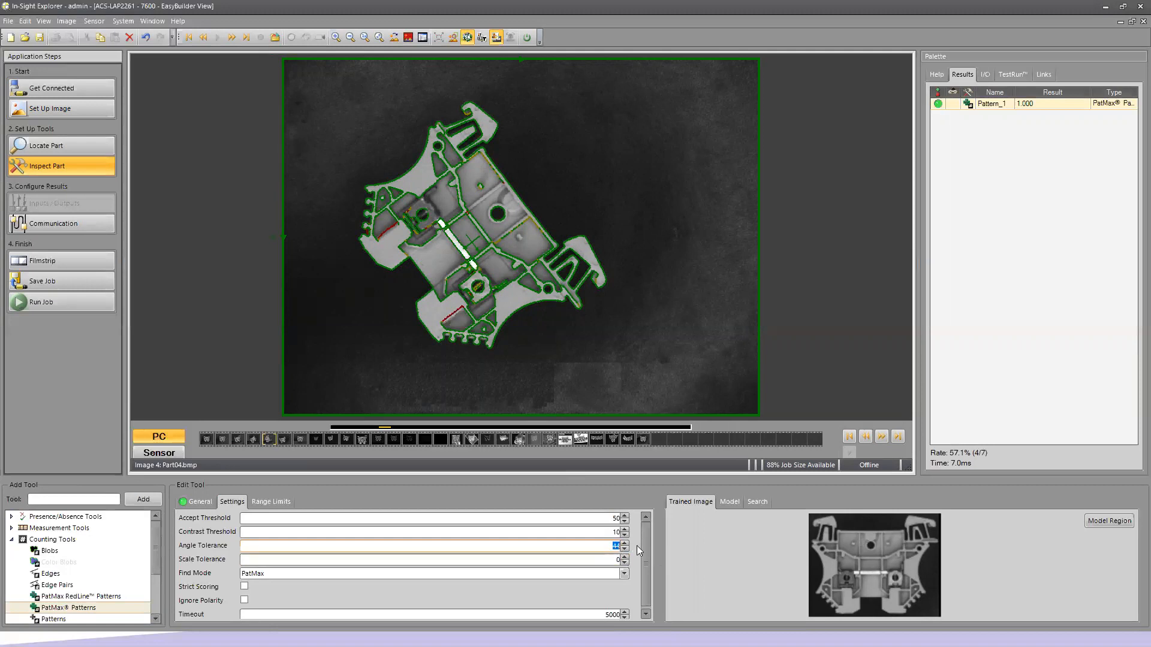
# Step: Set Angle Tolerance to 180 and step through images until the smaller part in image 7 fails
pyautogui.click(624, 543)
pyautogui.write('180')
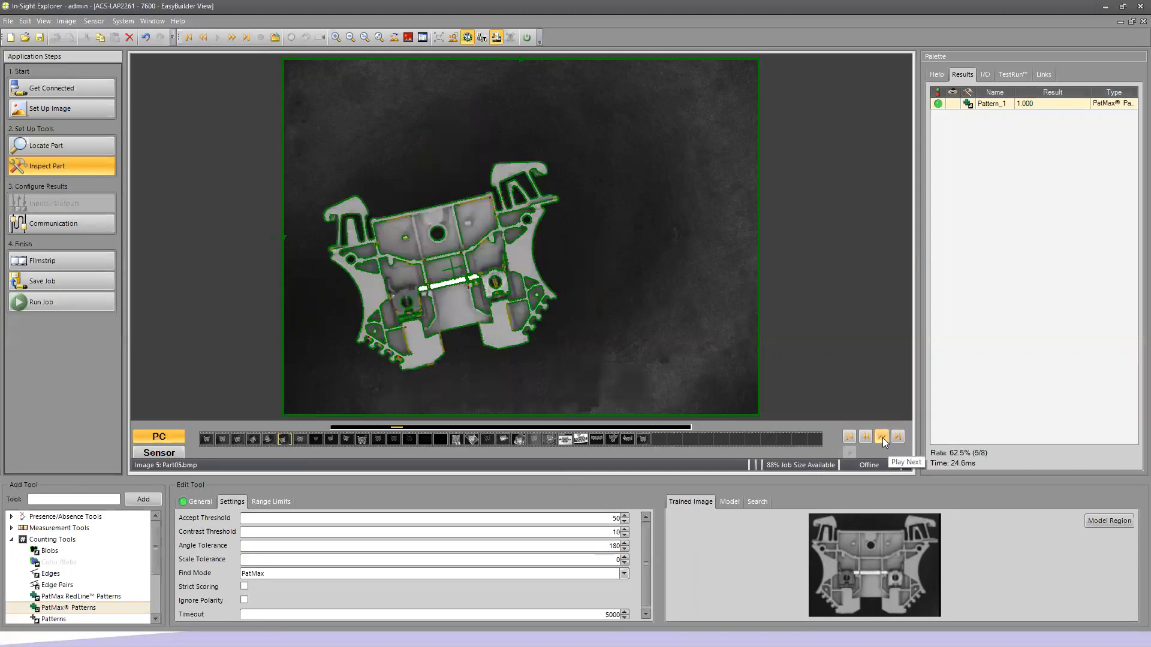
pyautogui.click(881, 436)
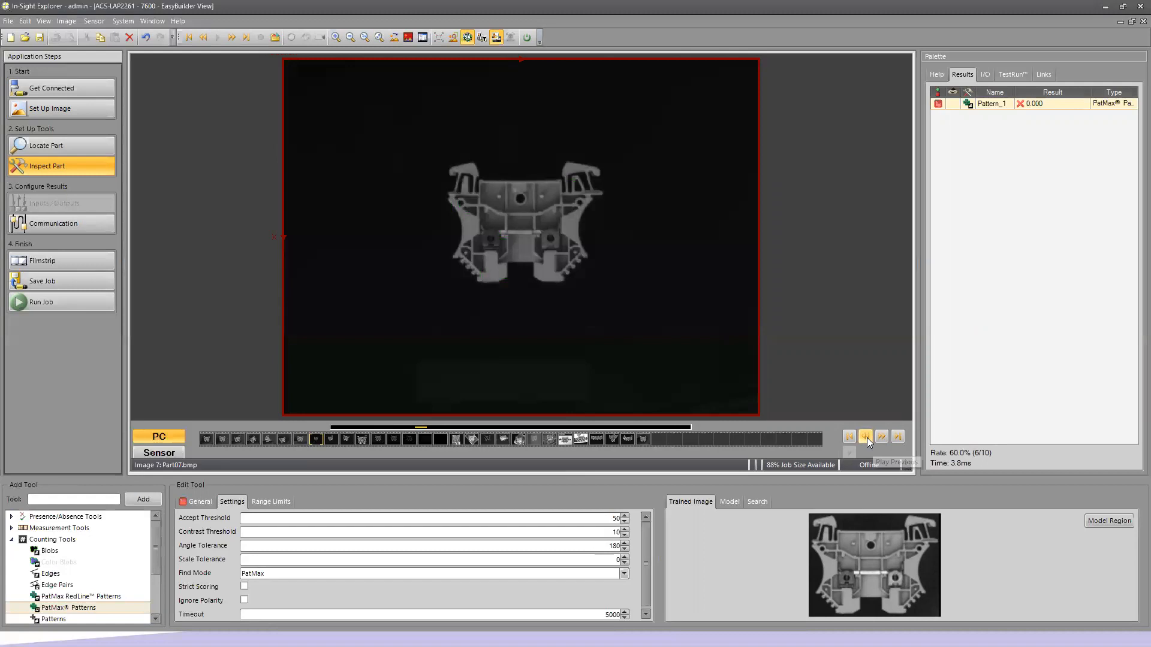
pyautogui.click(881, 437)
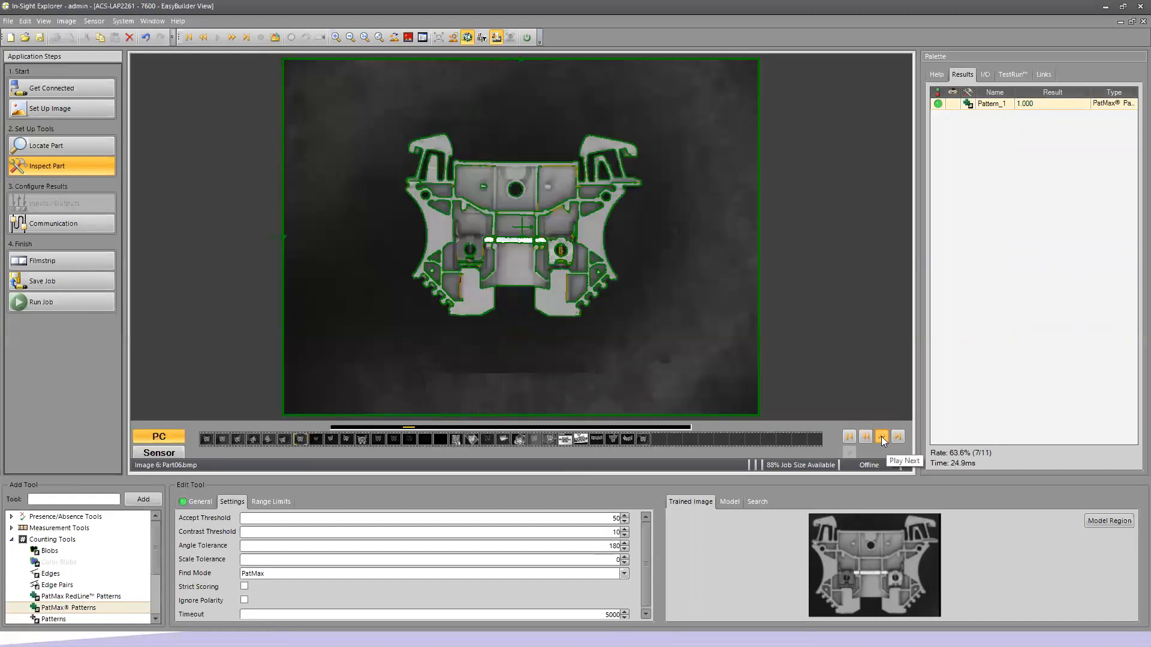
pyautogui.click(881, 436)
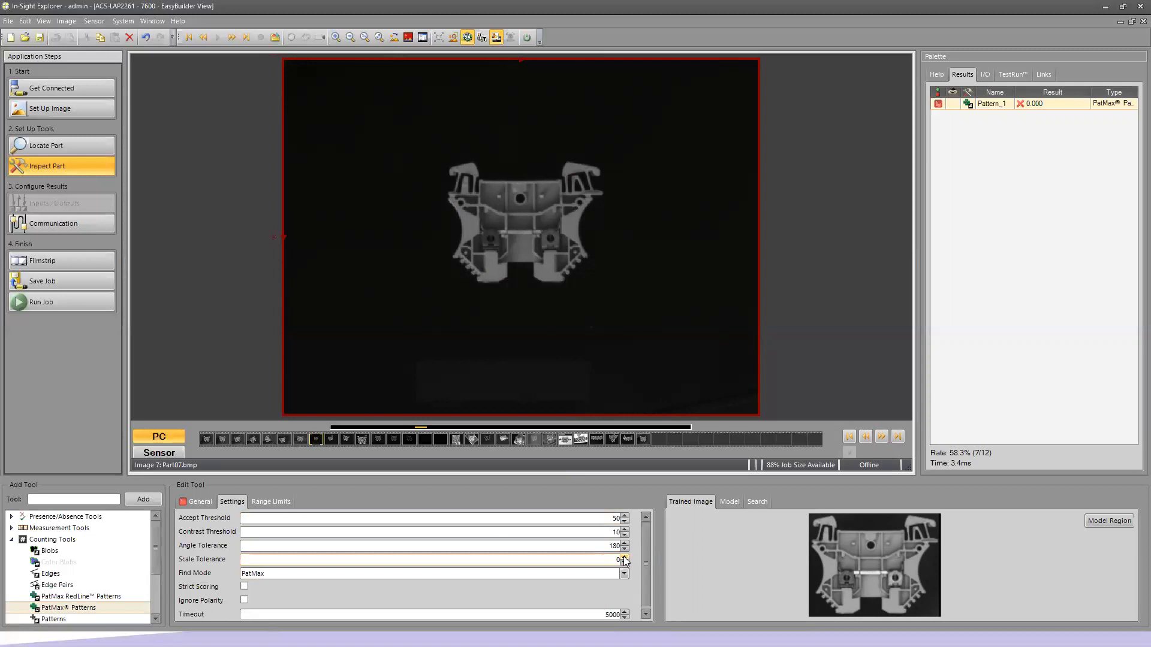
# Step: Raise Scale Tolerance to 30 so the small part in image 7 is found
pyautogui.click(624, 557)
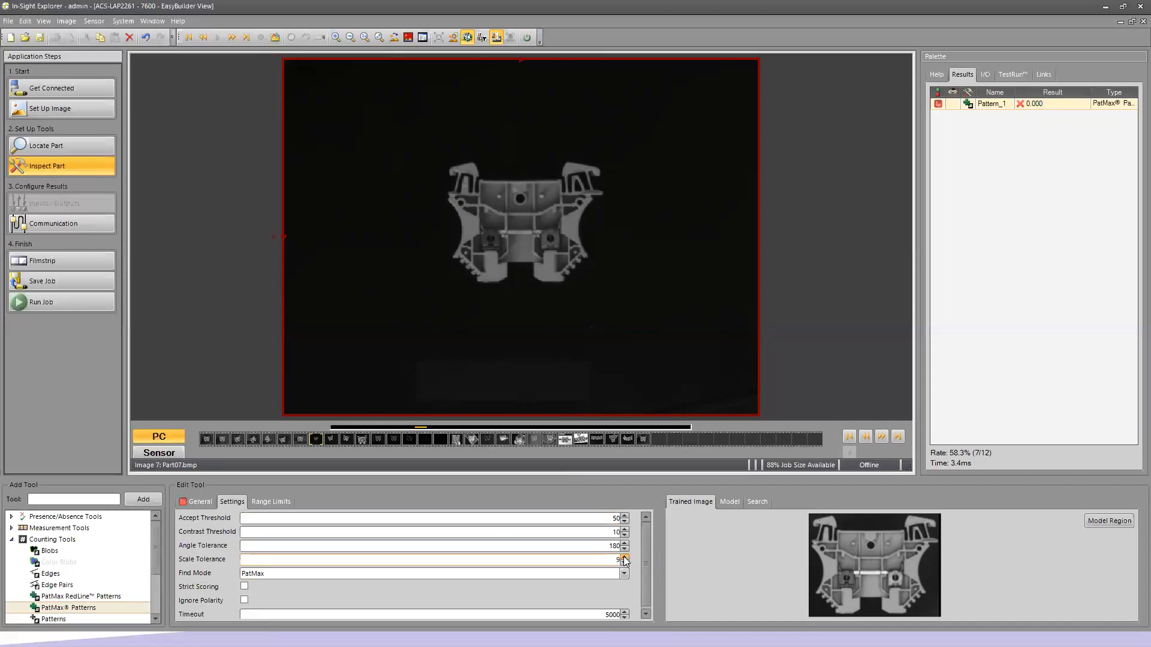
pyautogui.click(623, 557)
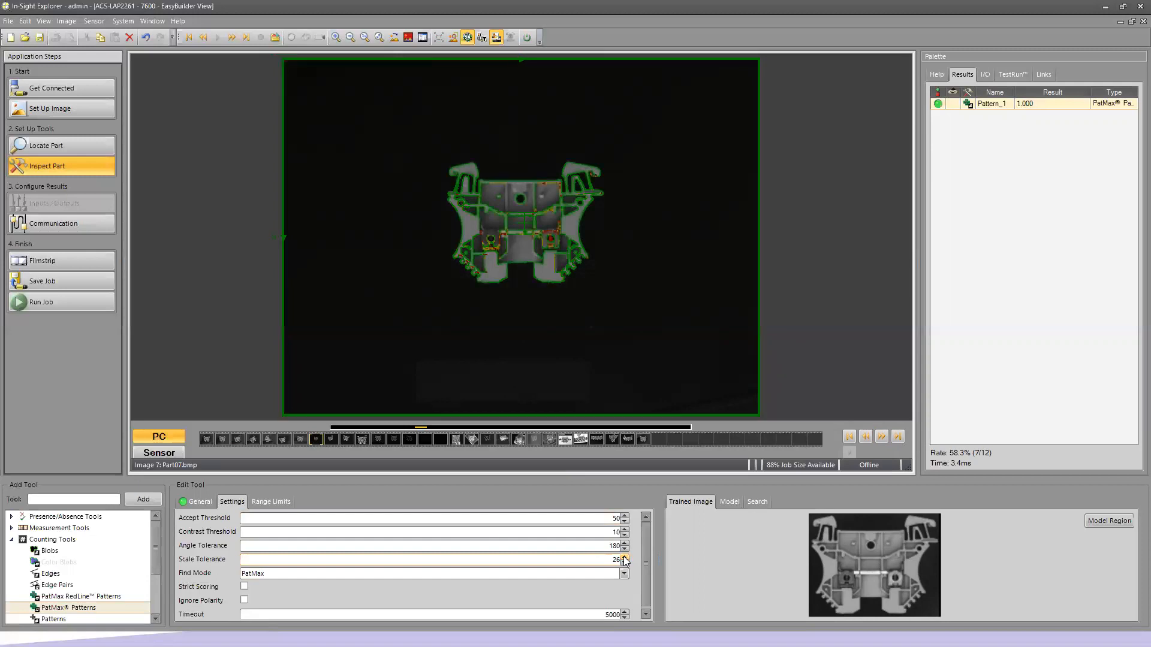
pyautogui.click(625, 561)
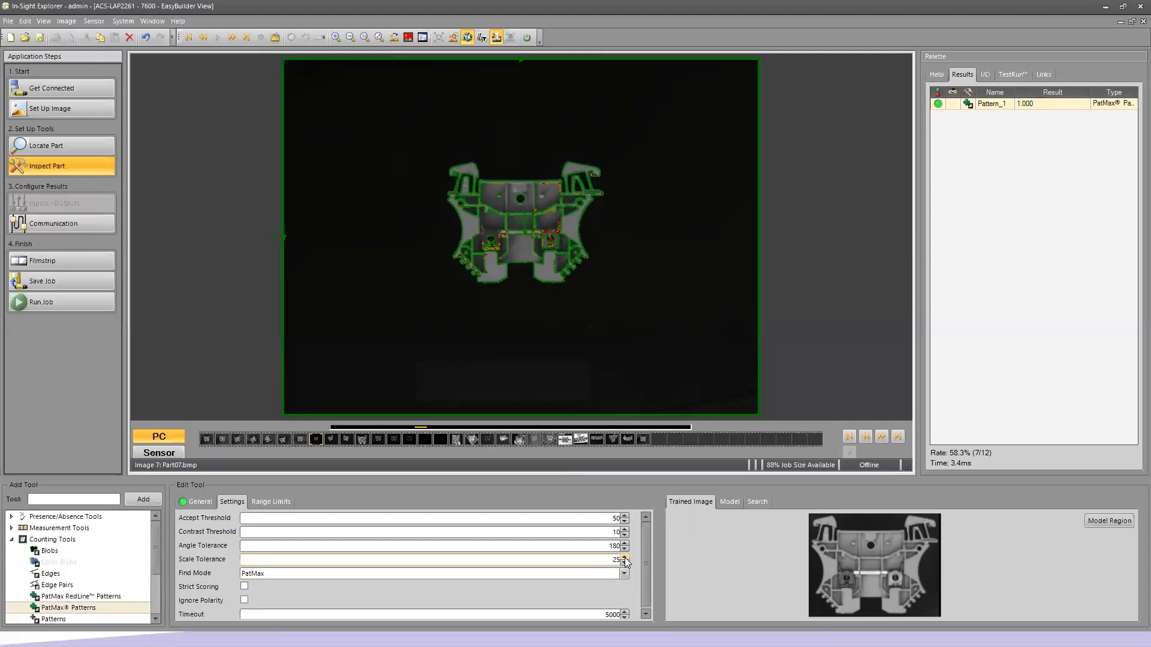
pyautogui.click(623, 557)
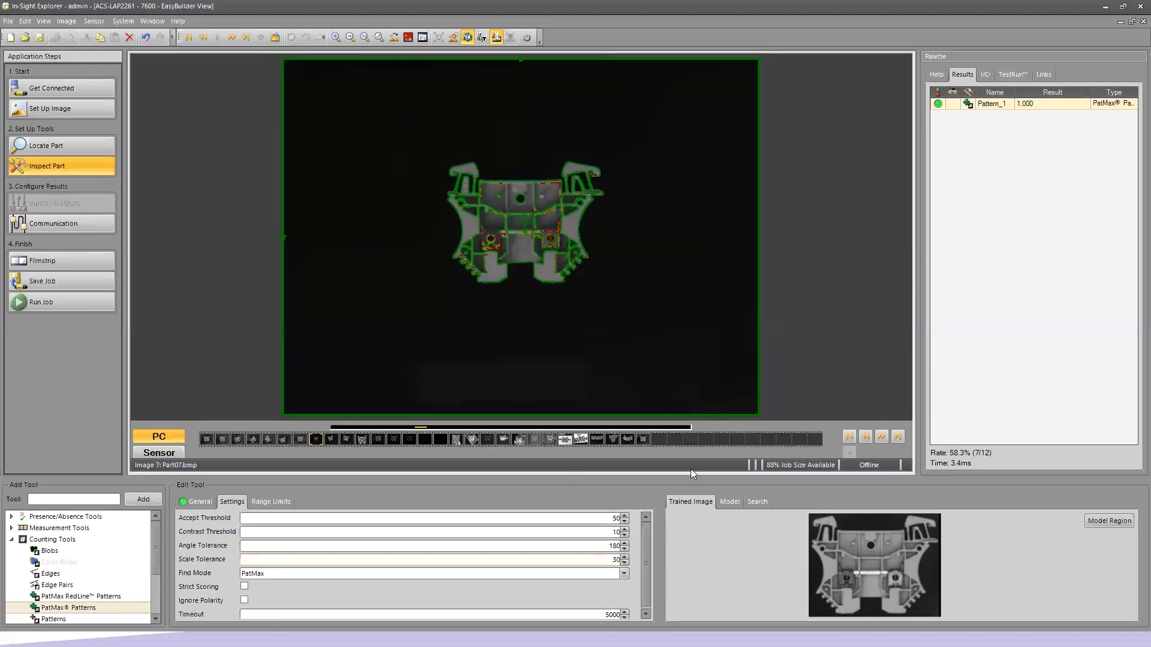
# Step: Step to the larger part in image 10 and raise Scale Tolerance to 45 so it matches
pyautogui.click(881, 436)
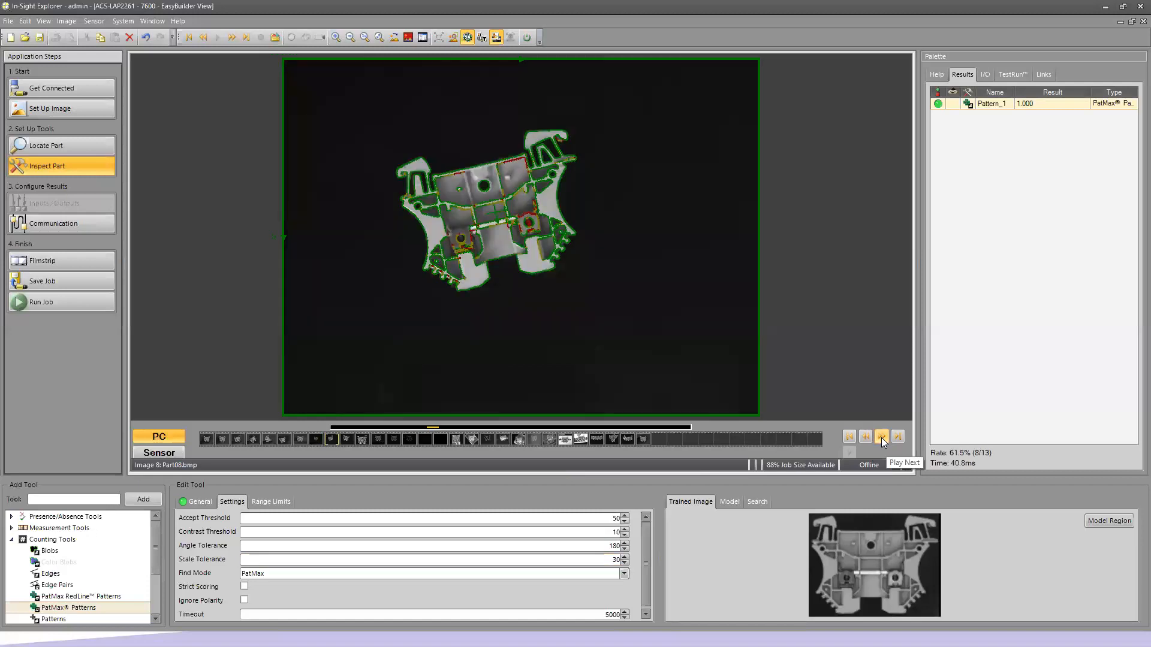
pyautogui.click(881, 437)
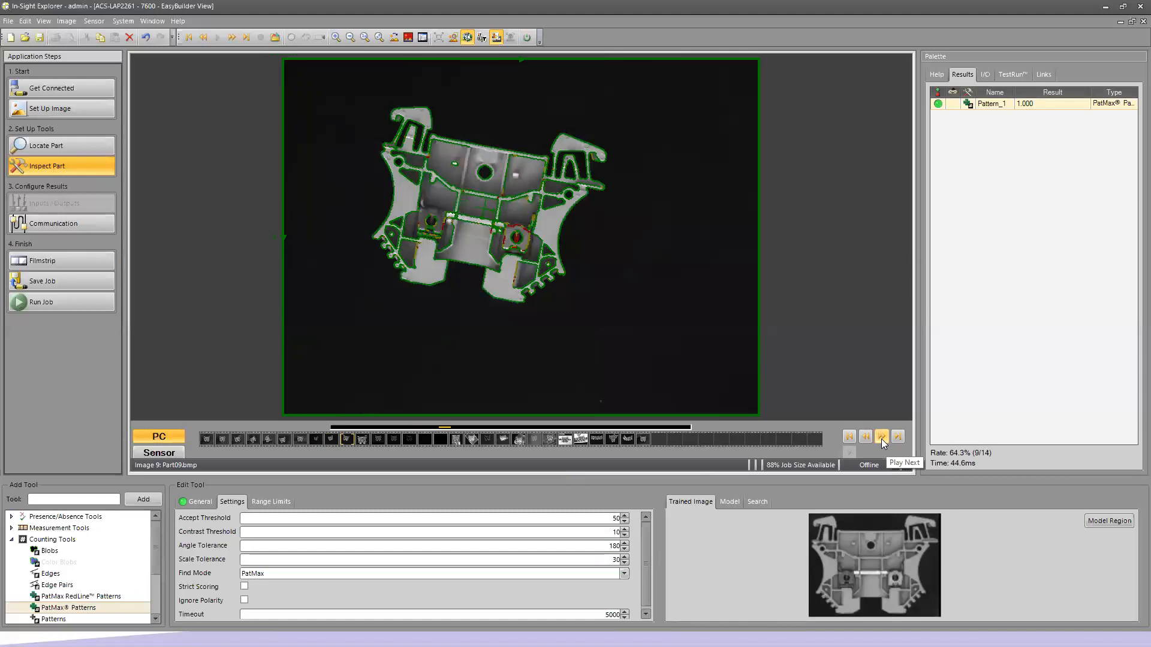
pyautogui.click(881, 436)
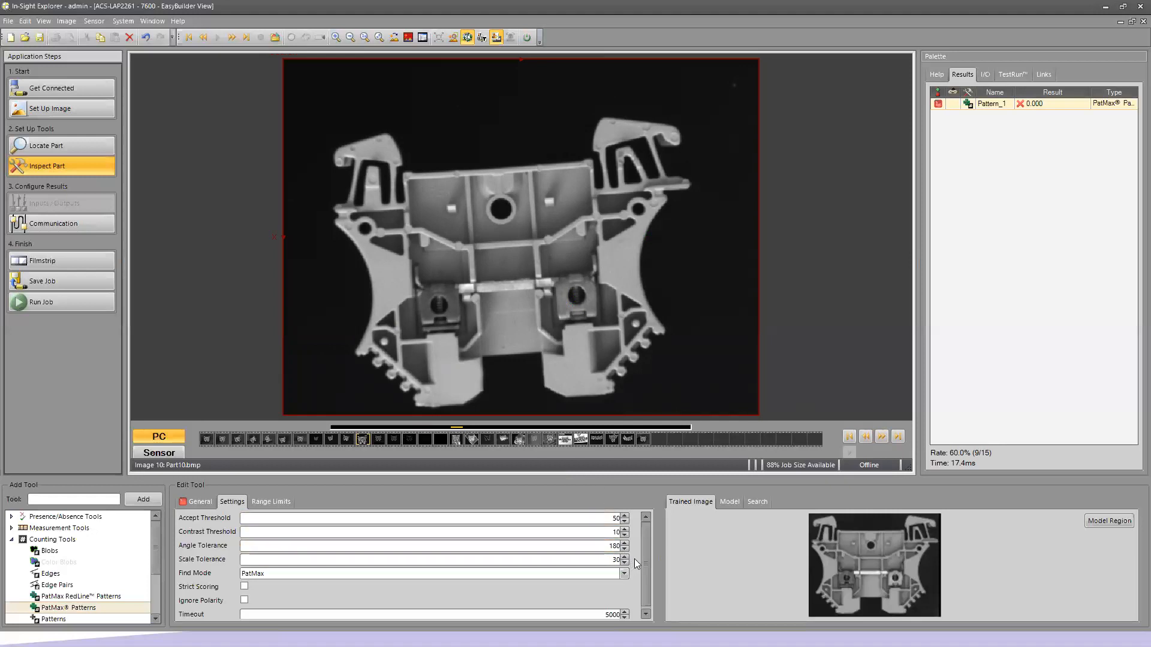
pyautogui.click(625, 558)
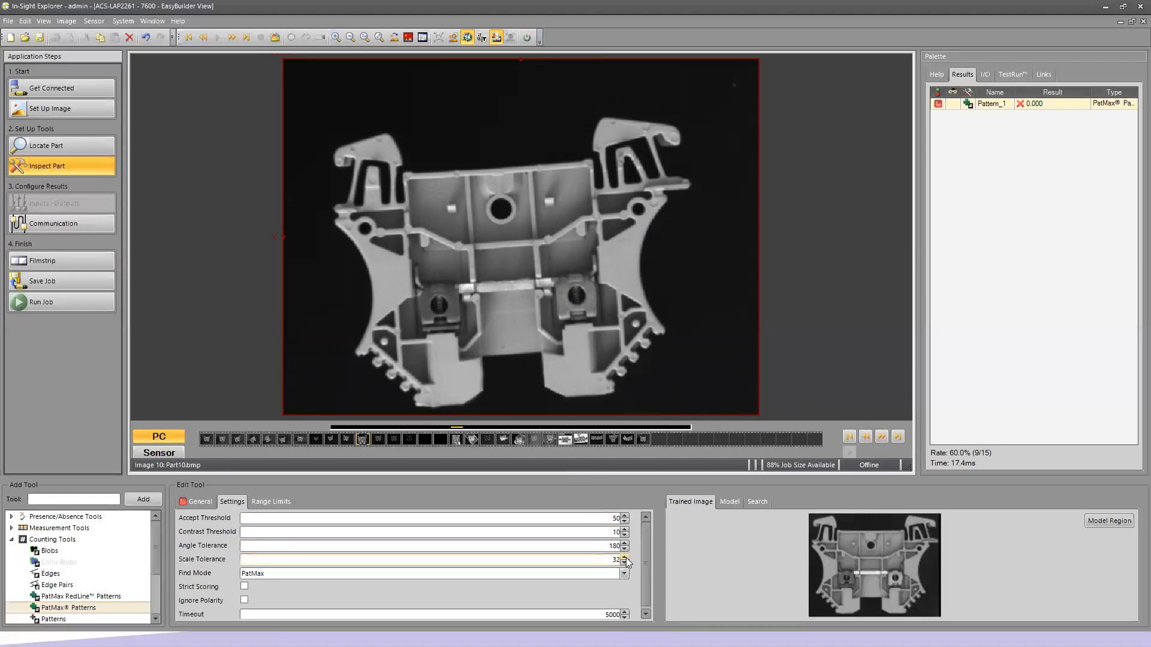
pyautogui.click(624, 557)
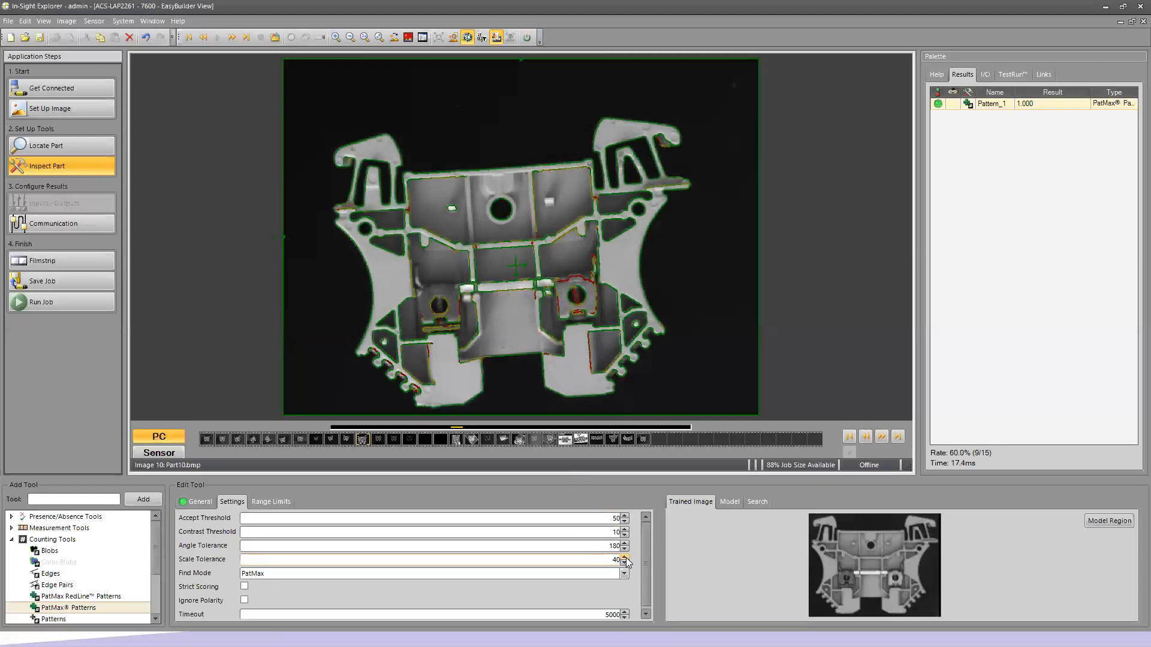
pyautogui.click(623, 557)
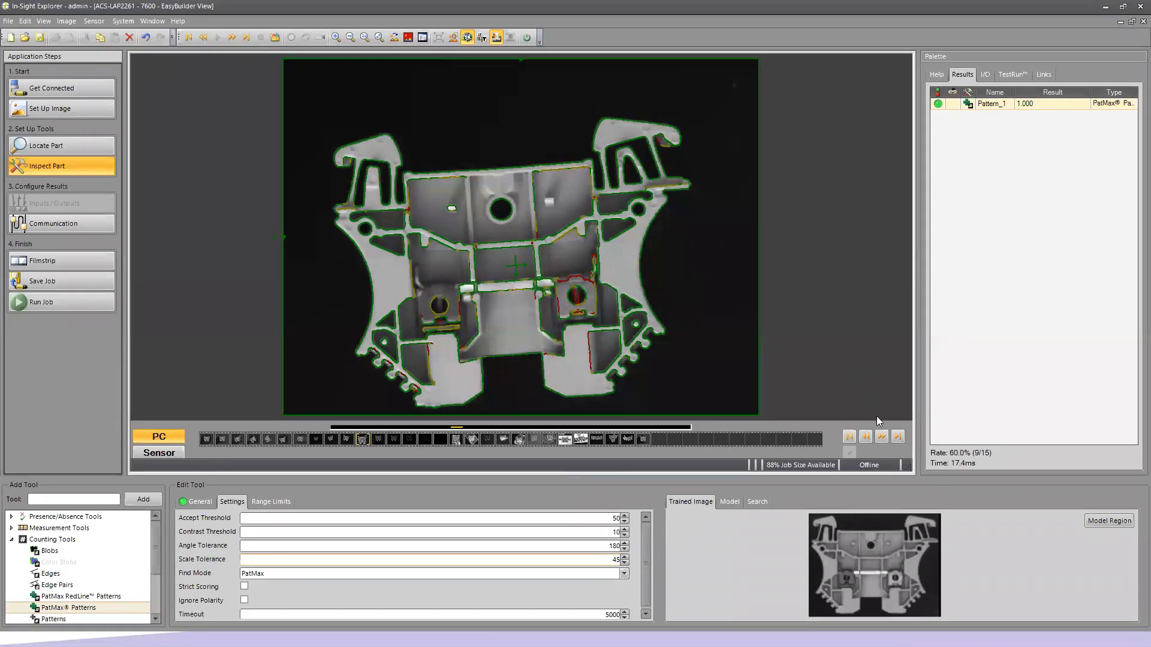
# Step: Step through images 11–15 to the faint edge-only terminal before lowering Contrast Threshold to 5
pyautogui.click(881, 436)
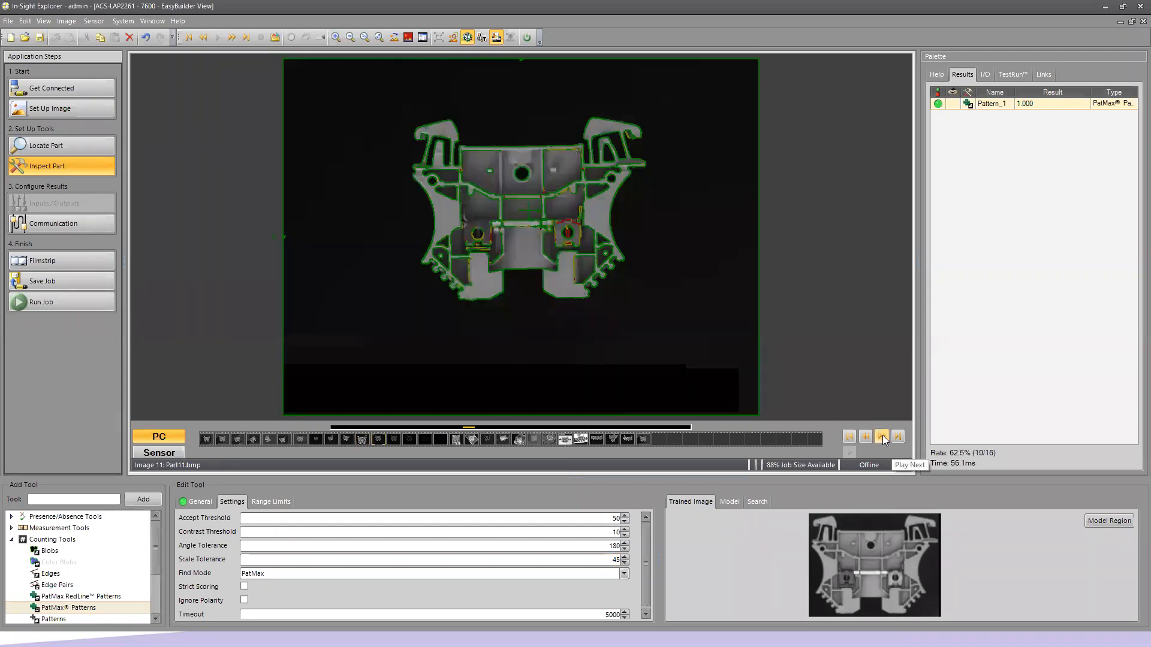
pyautogui.click(880, 437)
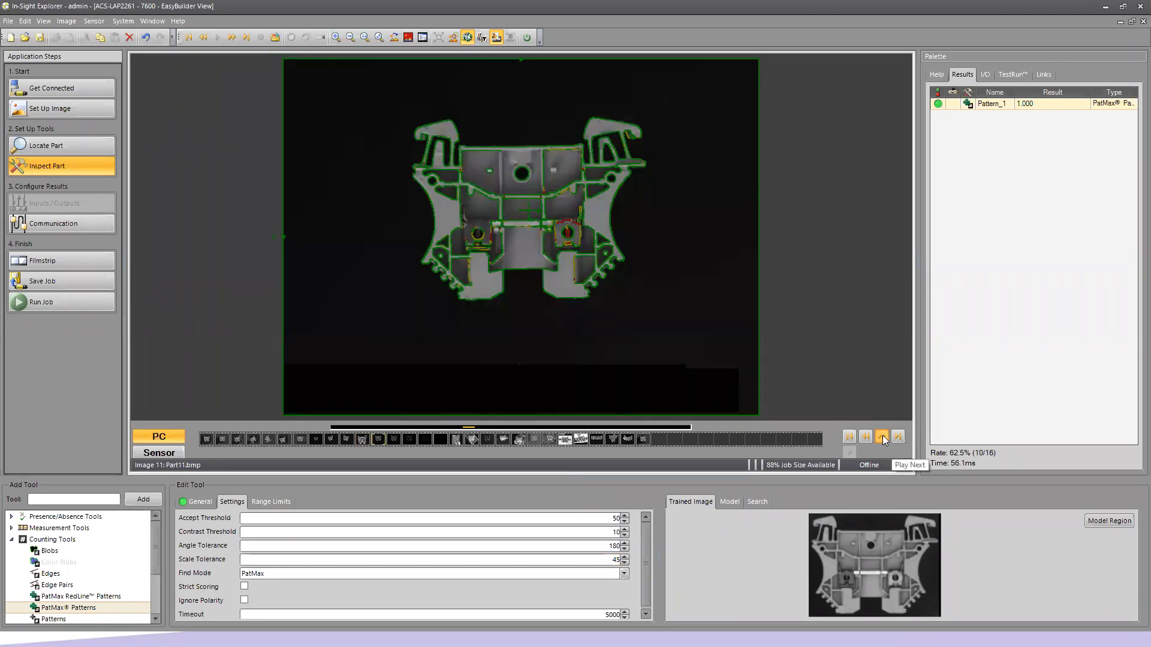
pyautogui.click(881, 437)
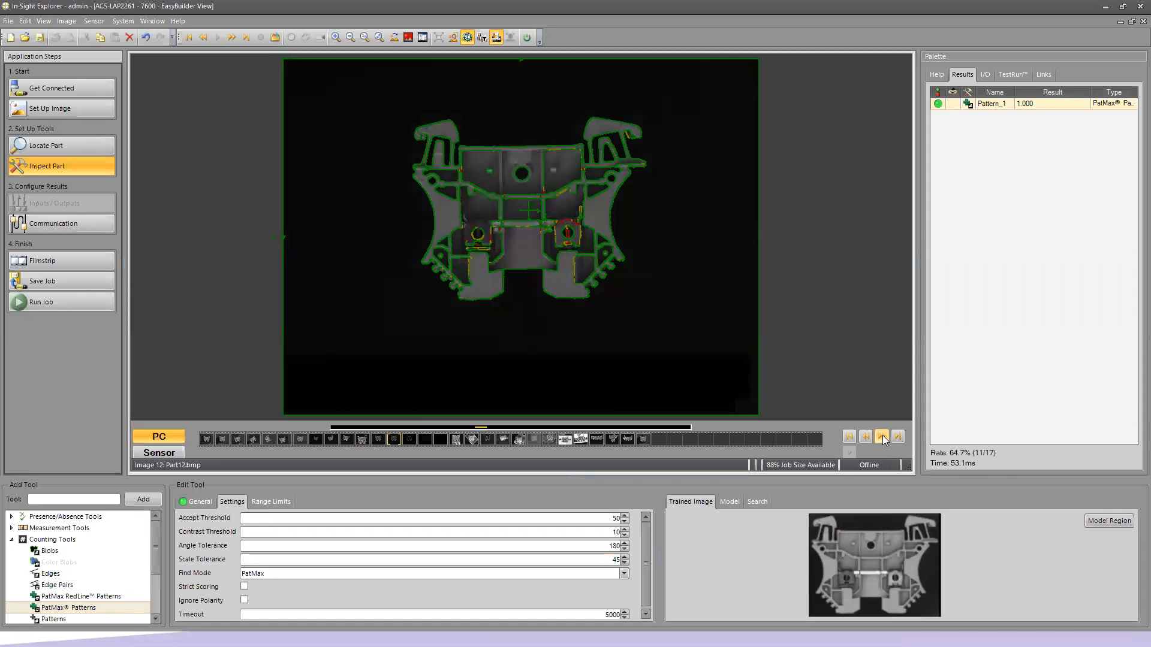
pyautogui.click(880, 436)
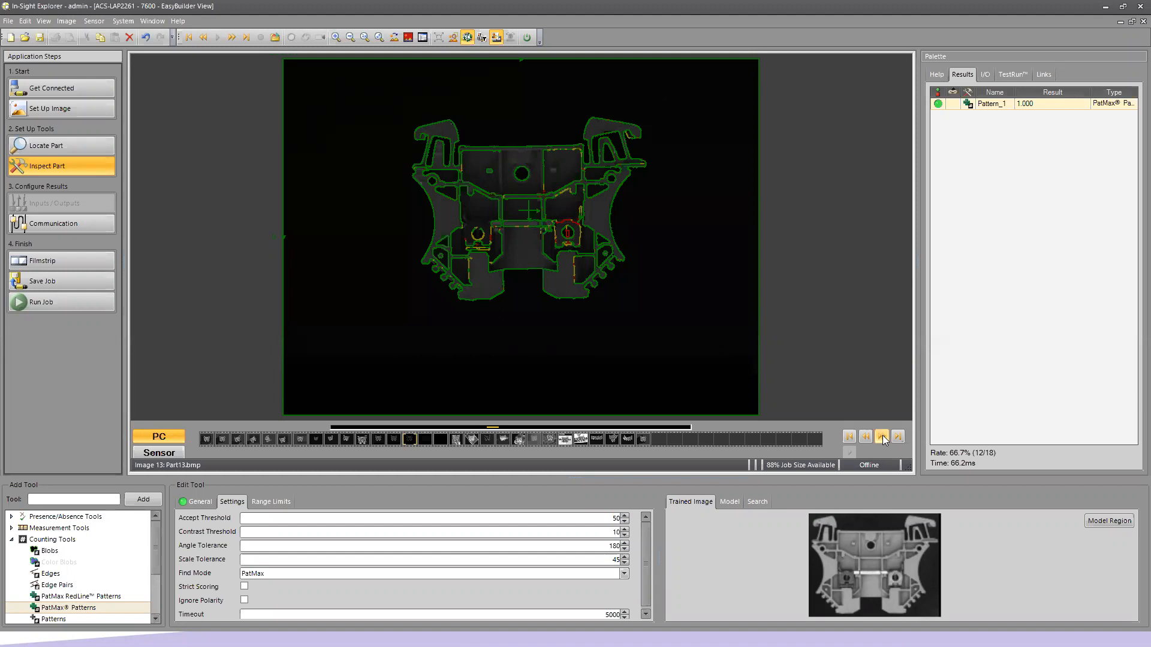
pyautogui.click(882, 436)
pyautogui.write('3')
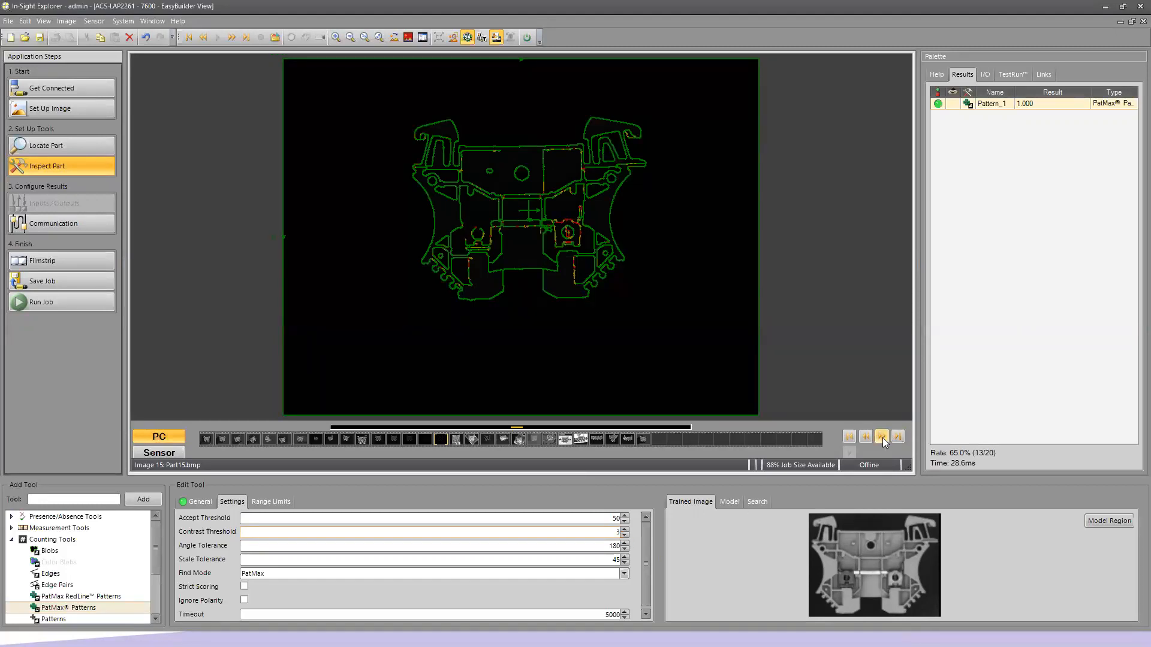
# Step: Step through images 16–23: boxed, textured and foil backgrounds match, the logo background fails at 0.000
pyautogui.click(881, 436)
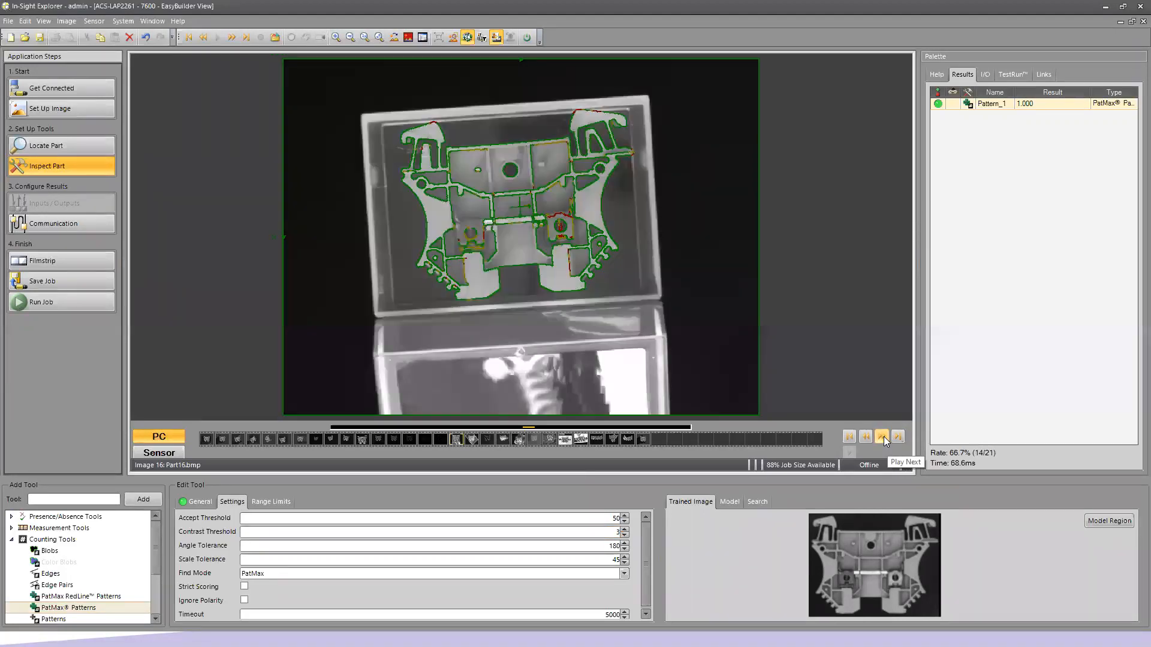
pyautogui.click(881, 437)
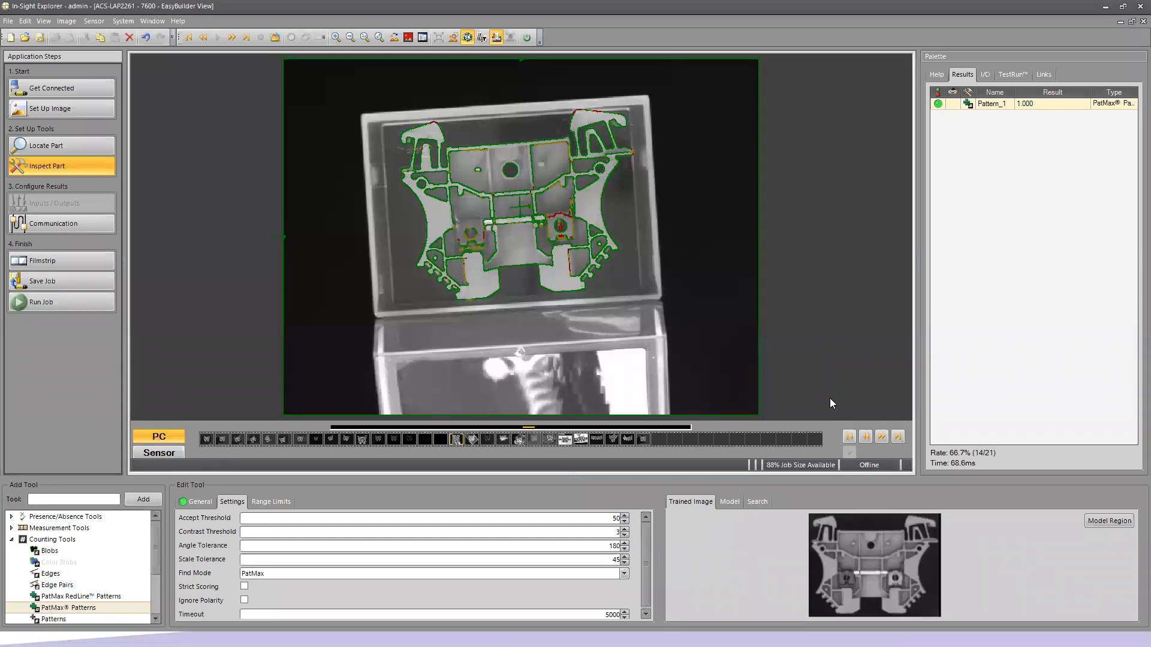
pyautogui.click(881, 436)
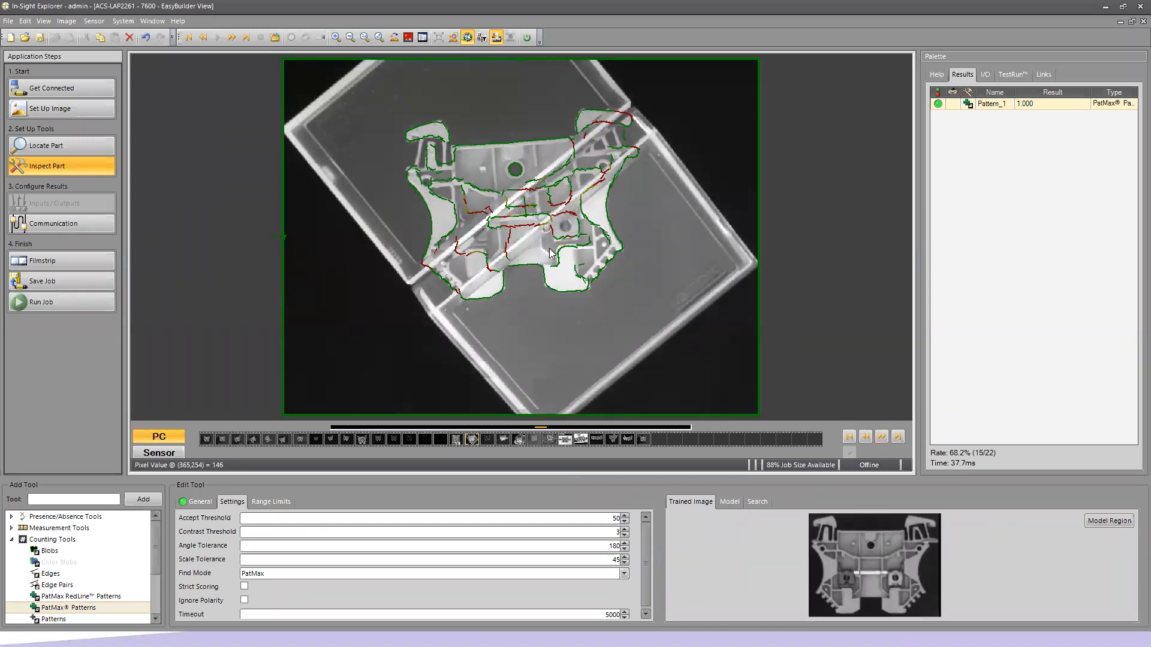
pyautogui.moveTo(583, 286)
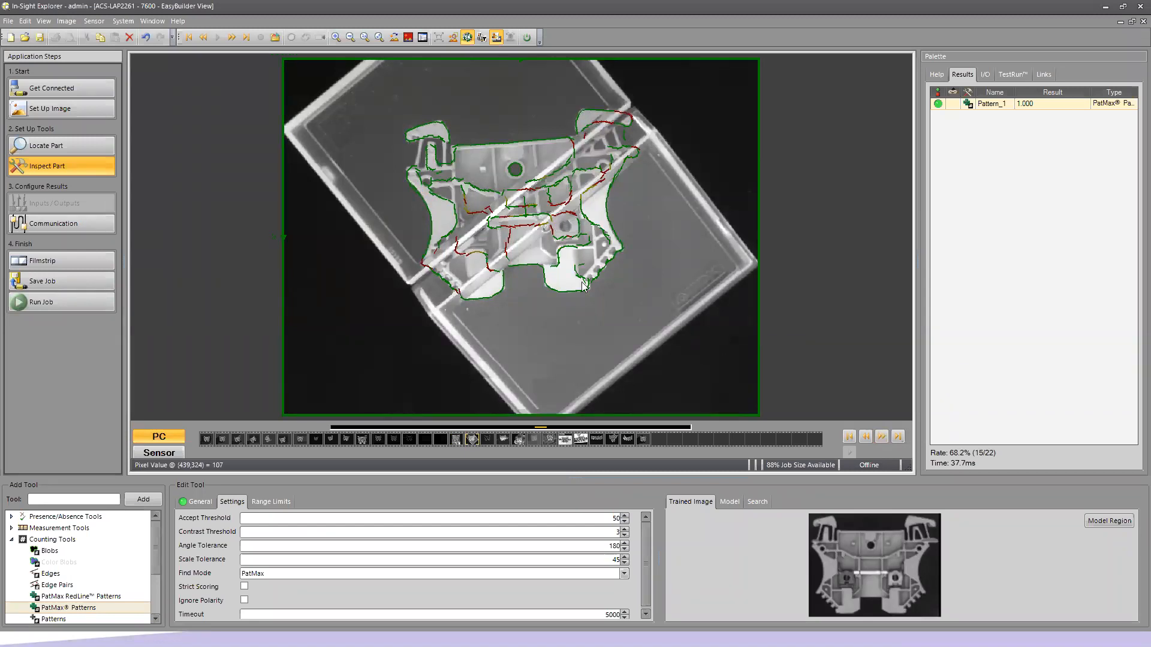
pyautogui.moveTo(527, 194)
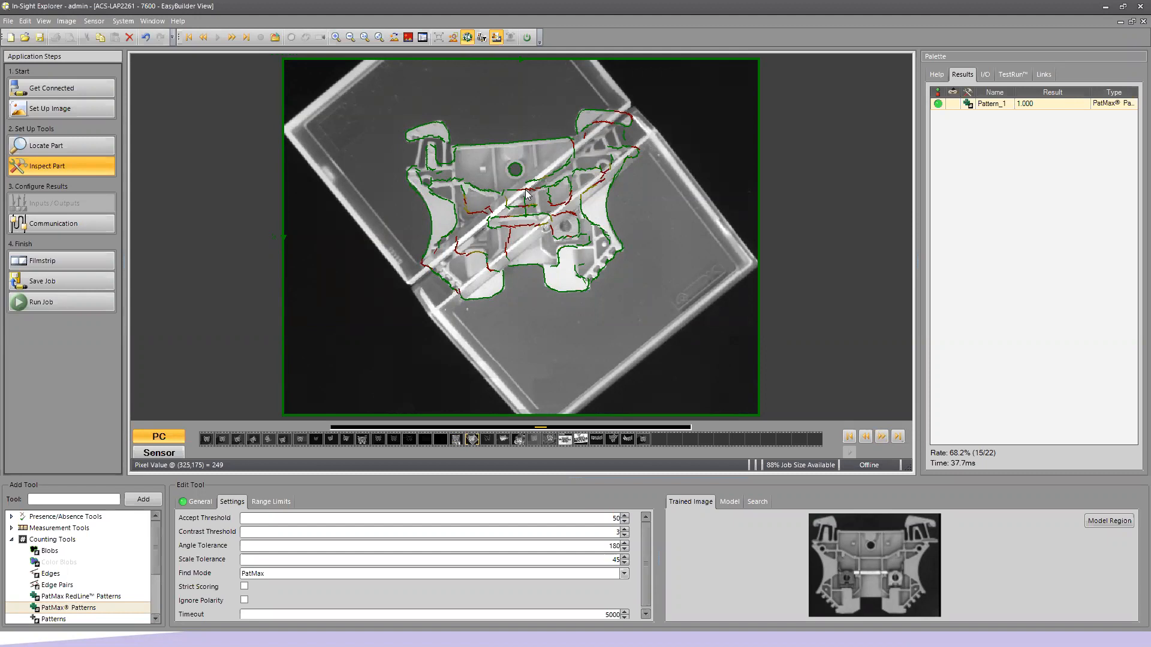
pyautogui.click(881, 437)
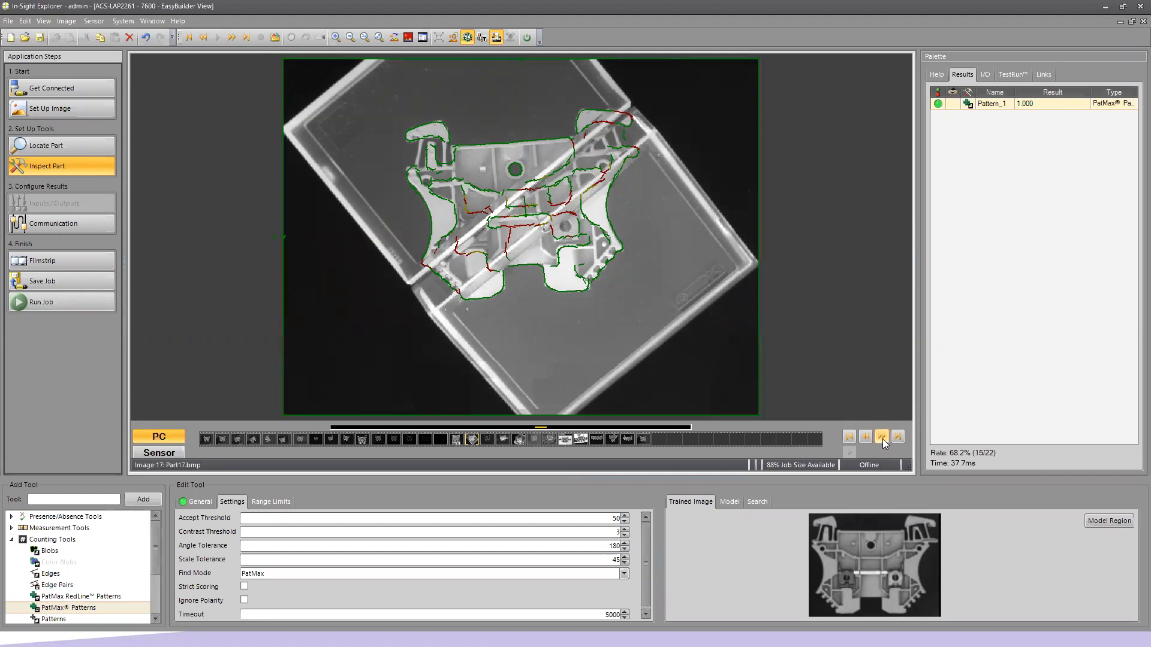
pyautogui.click(880, 436)
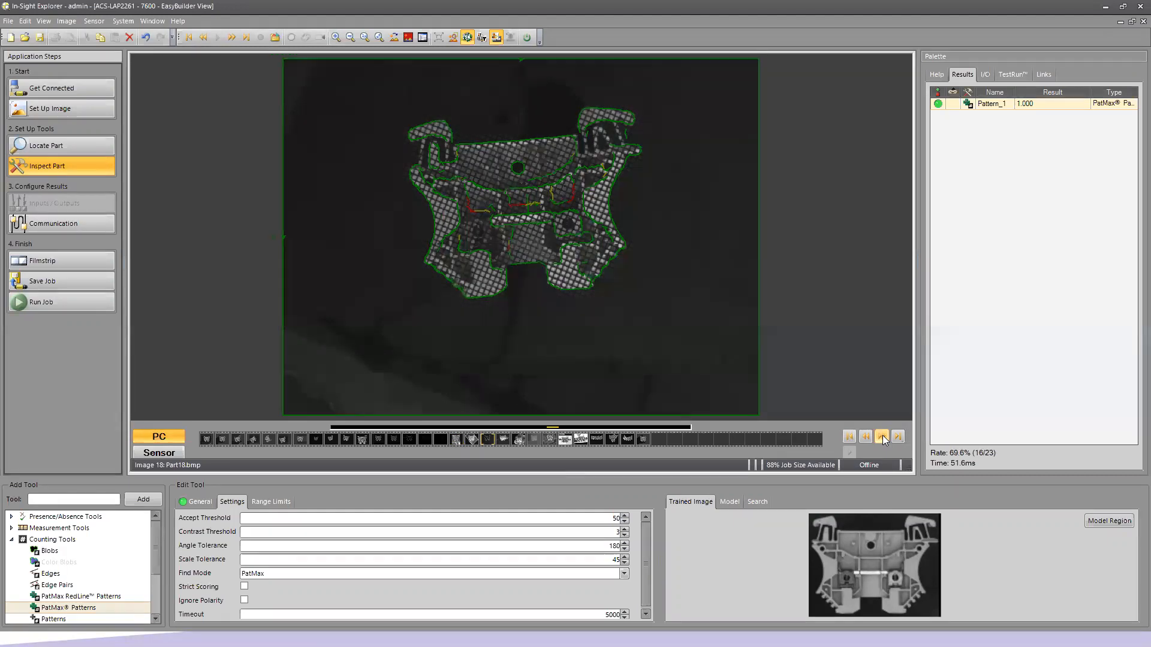
pyautogui.click(881, 437)
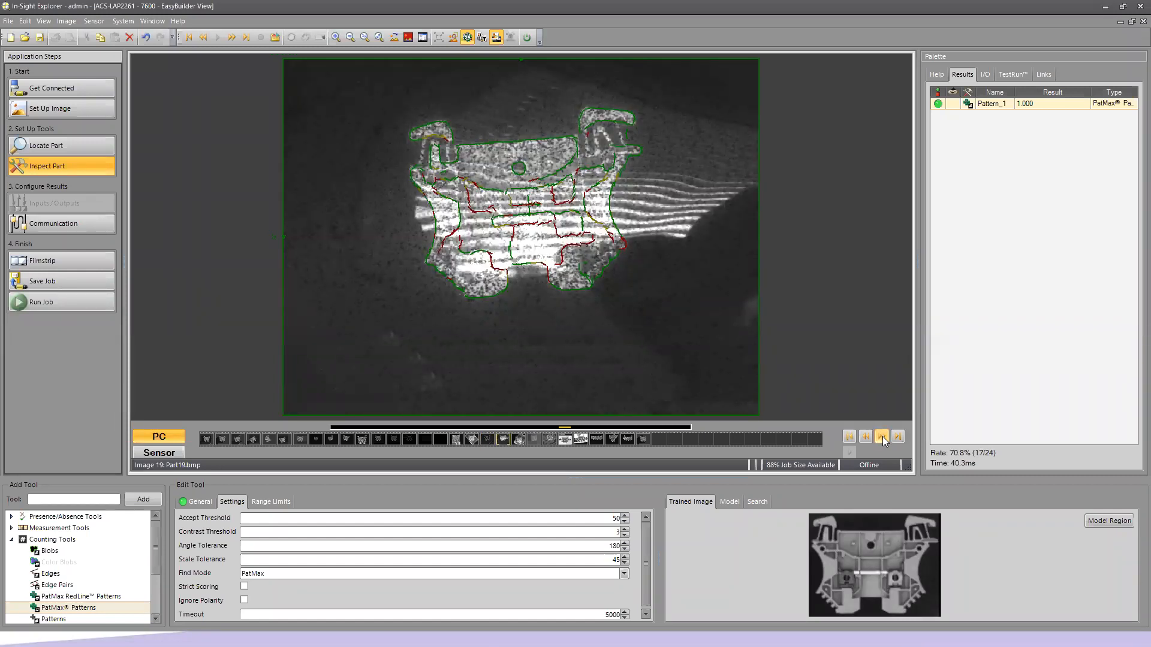
pyautogui.click(881, 436)
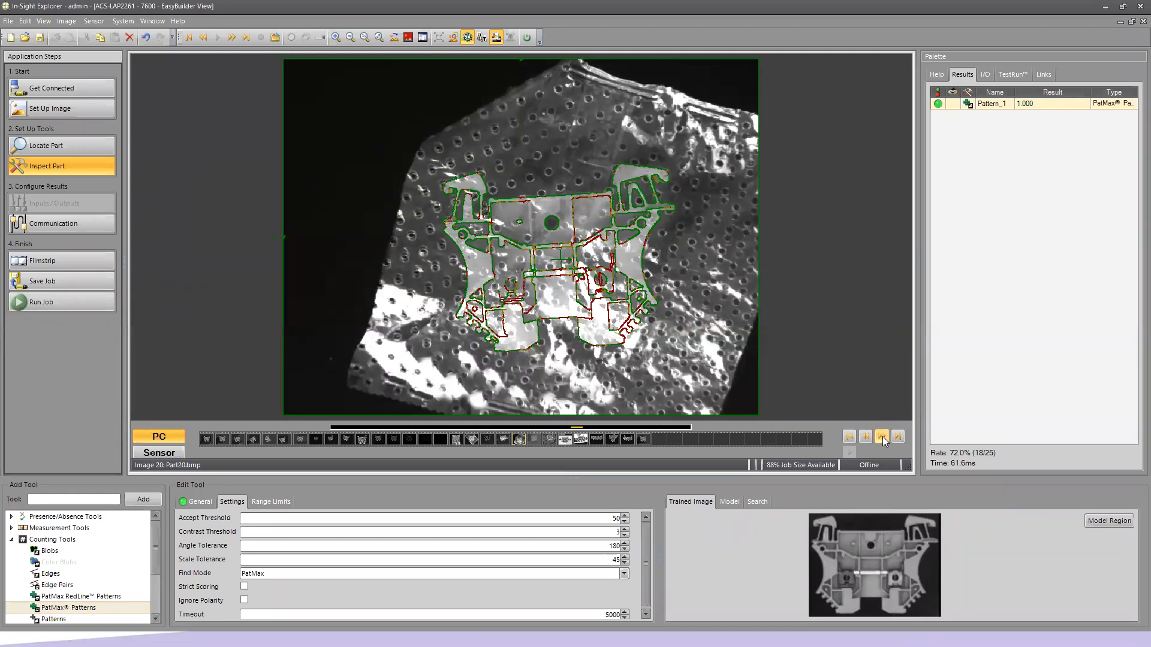
pyautogui.click(881, 436)
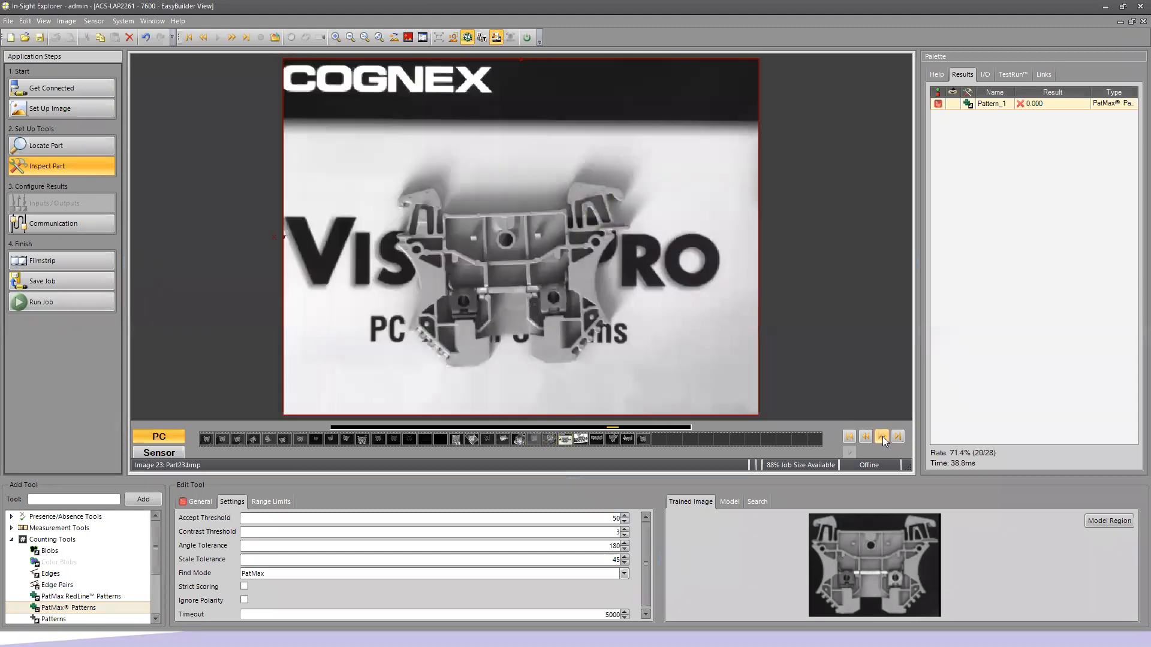
pyautogui.moveTo(841, 346)
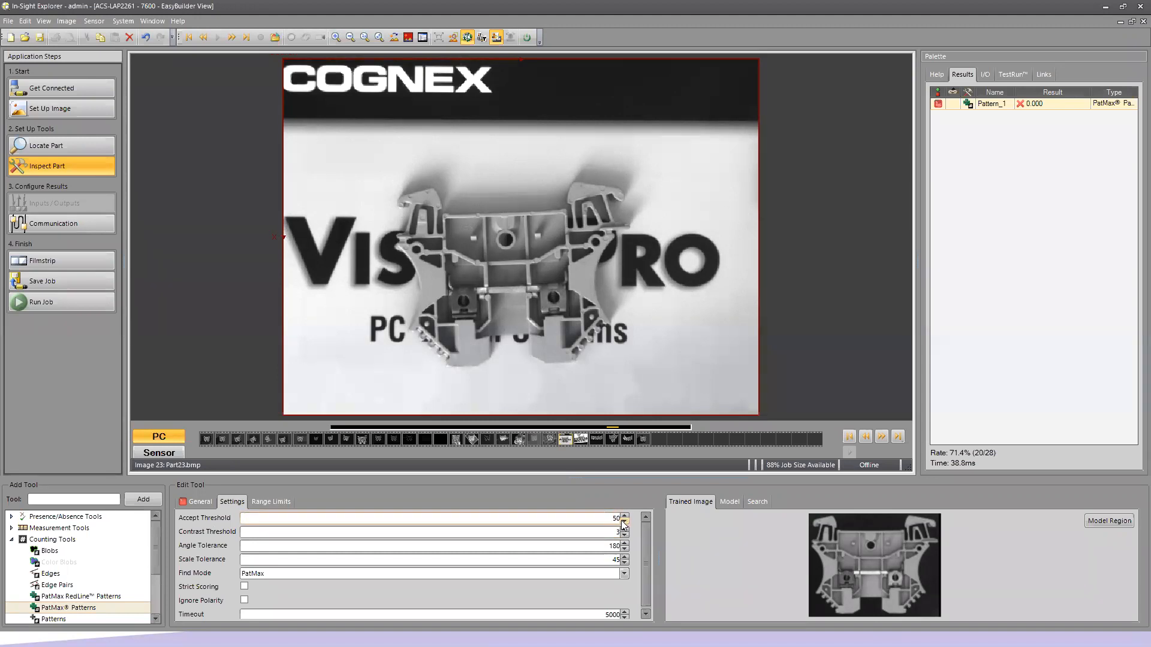
# Step: Lower Accept Threshold to 45 so the logo-background and cluttered printed-page images both match
pyautogui.click(625, 521)
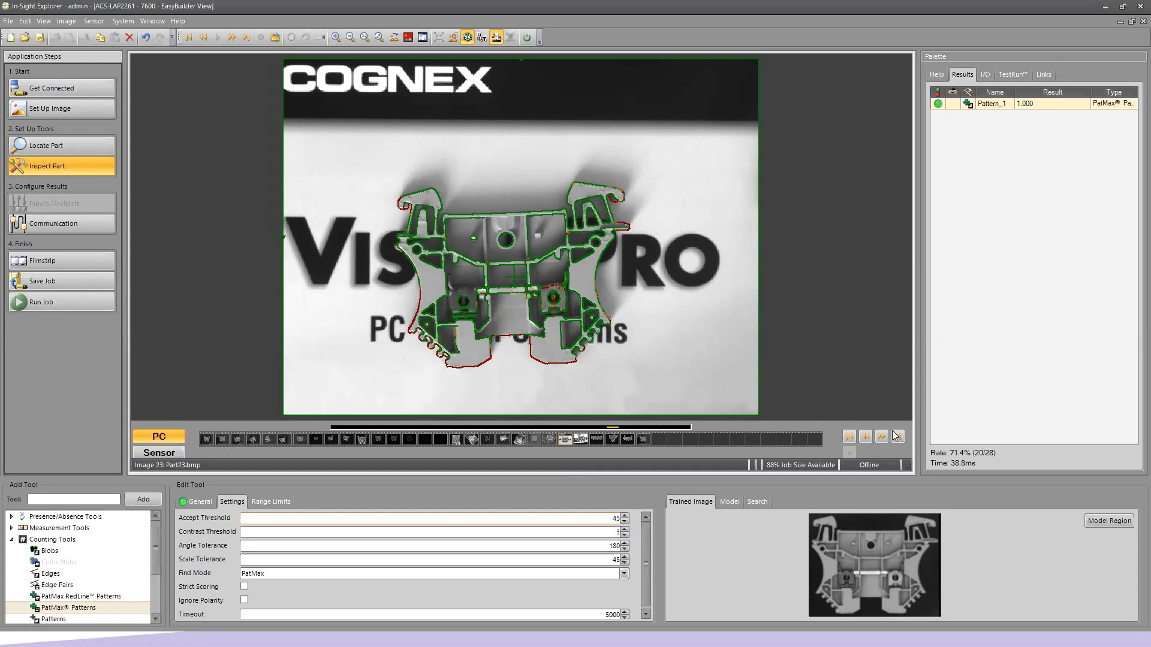
pyautogui.click(881, 437)
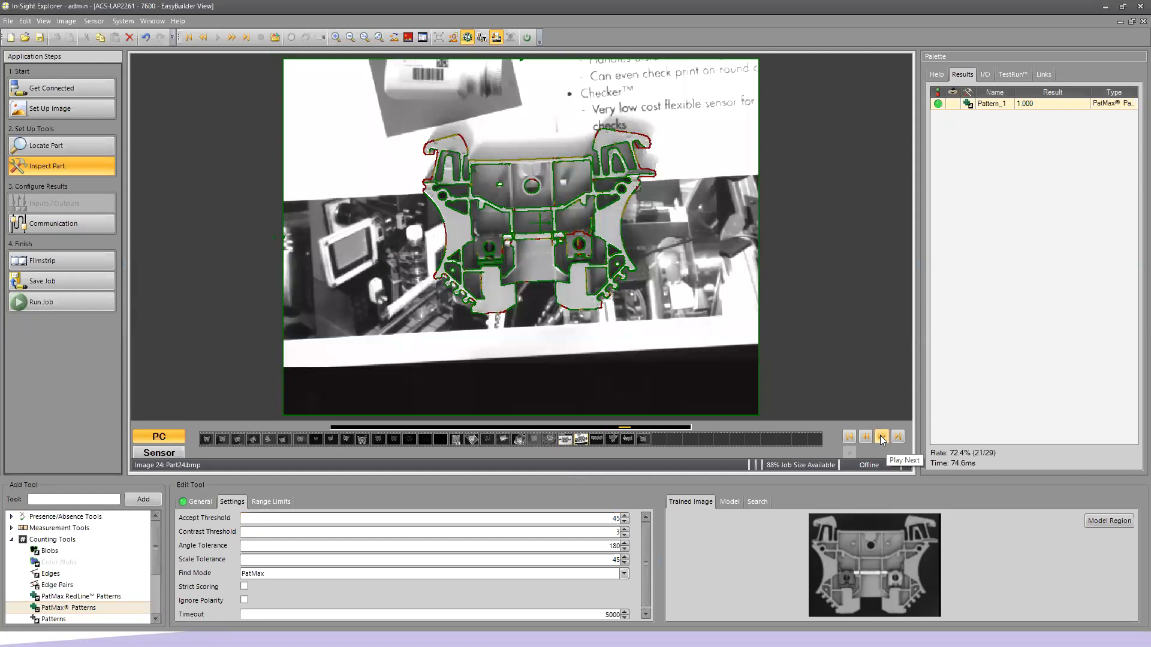
# Step: Step through images 25–28, reading Pattern_1 counts of 3.000 (fail) and 1.000 (pass)
pyautogui.click(881, 436)
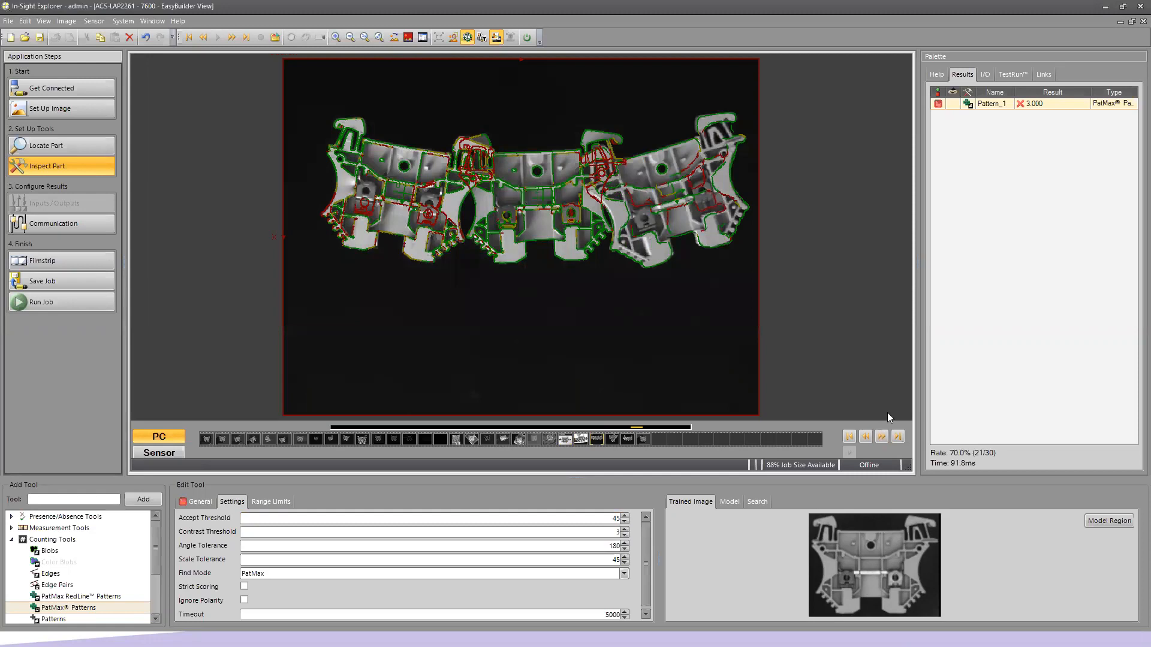
pyautogui.moveTo(443, 204)
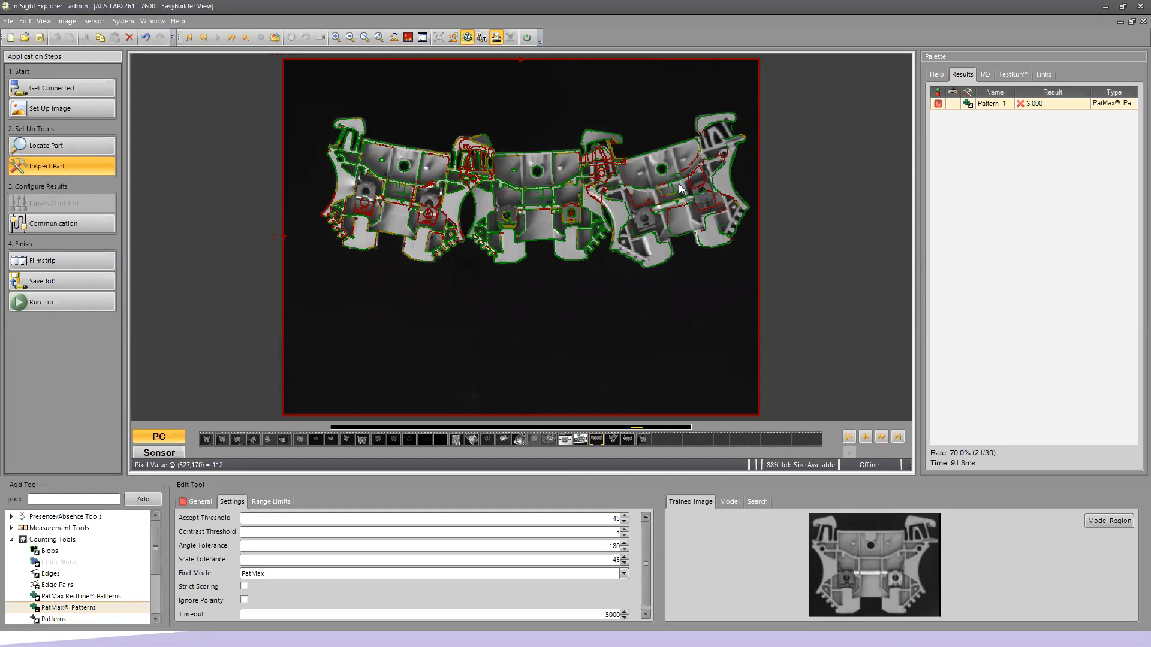
pyautogui.moveTo(619, 240)
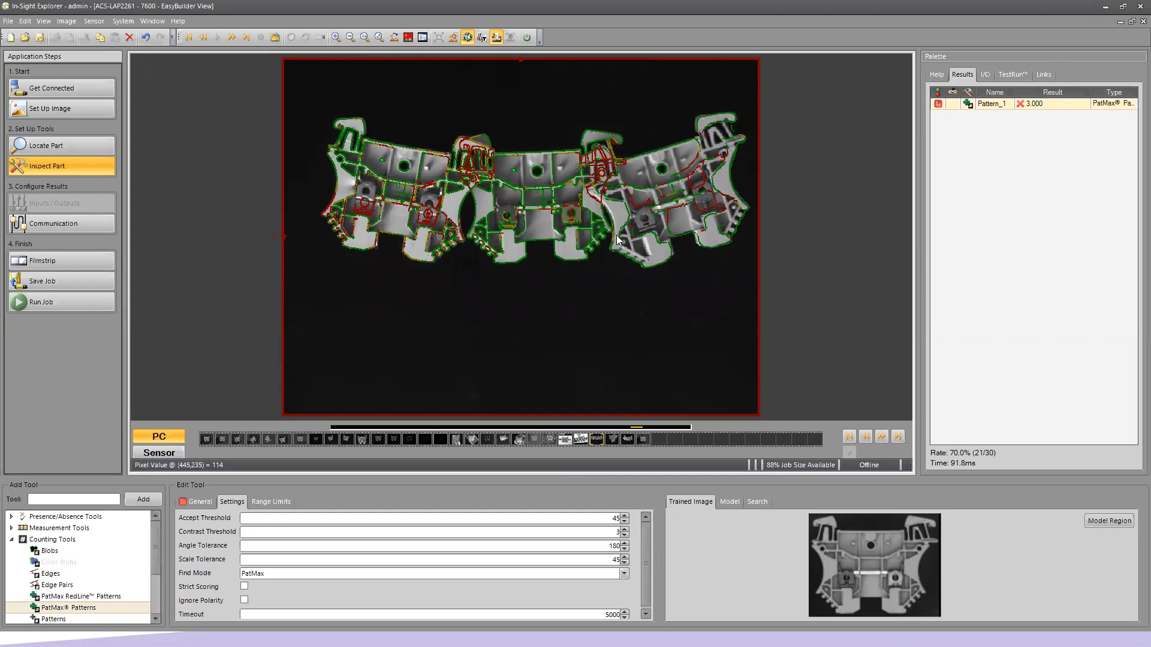
pyautogui.moveTo(638, 295)
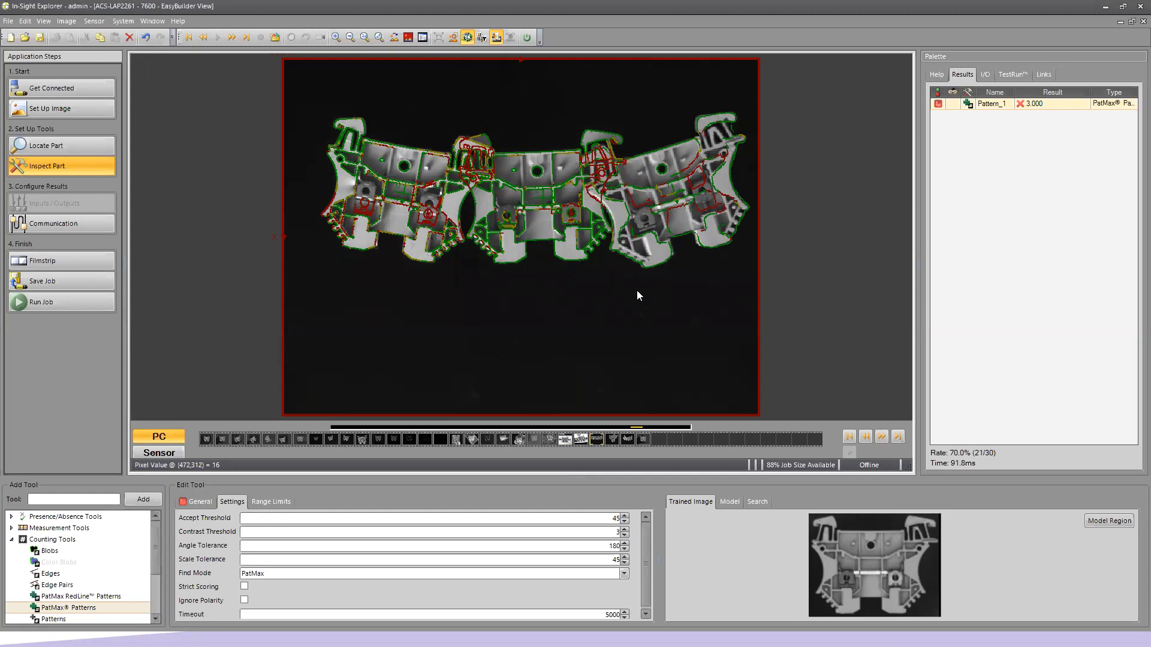
pyautogui.moveTo(668, 225)
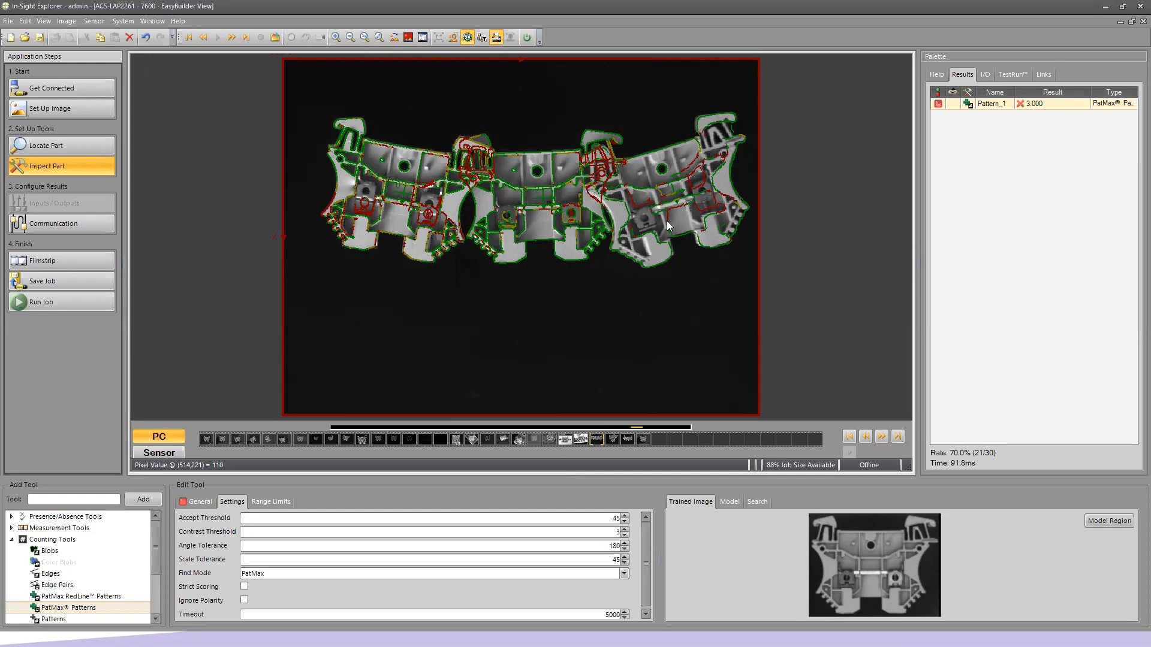
pyautogui.moveTo(573, 277)
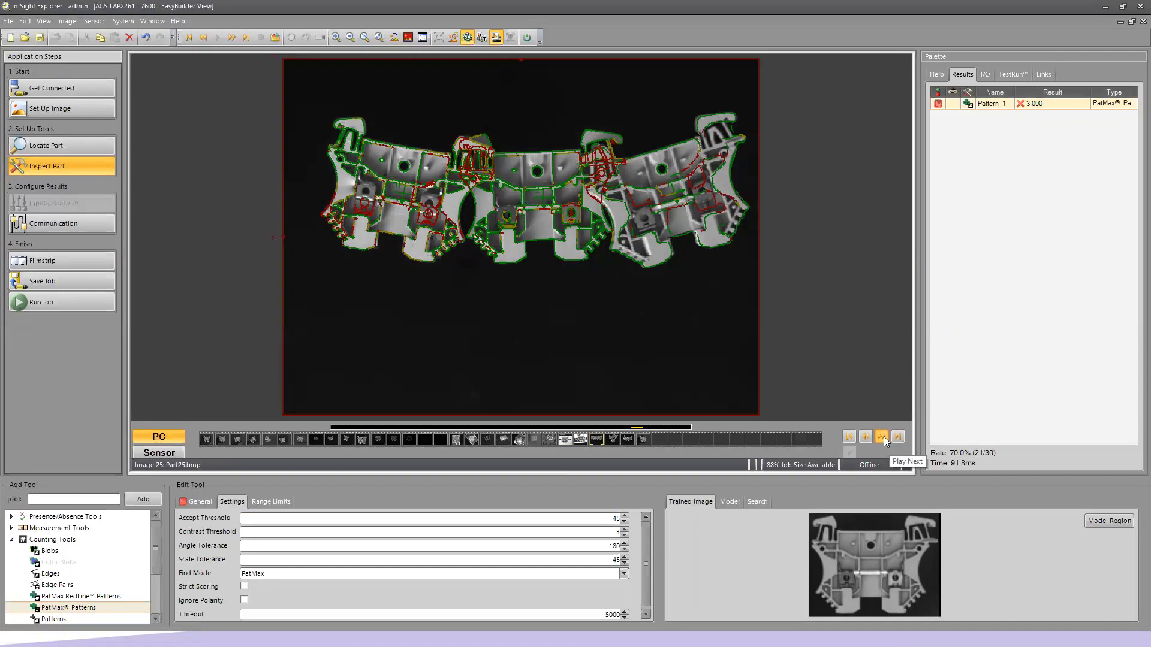
pyautogui.click(881, 436)
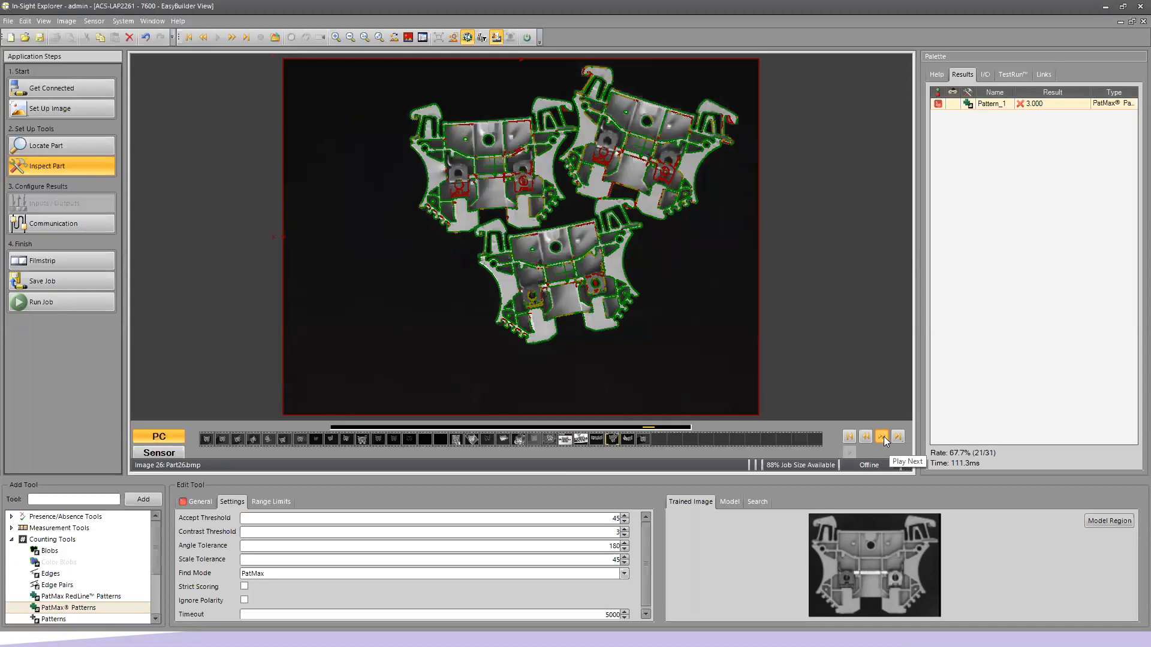
pyautogui.click(881, 436)
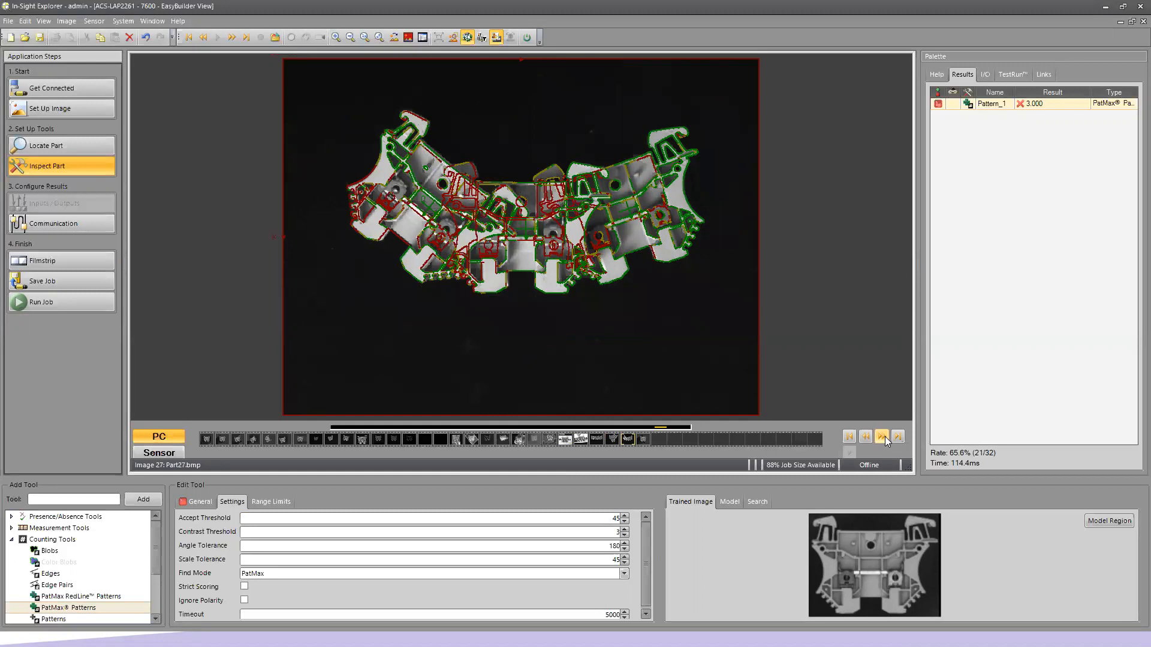
pyautogui.click(881, 436)
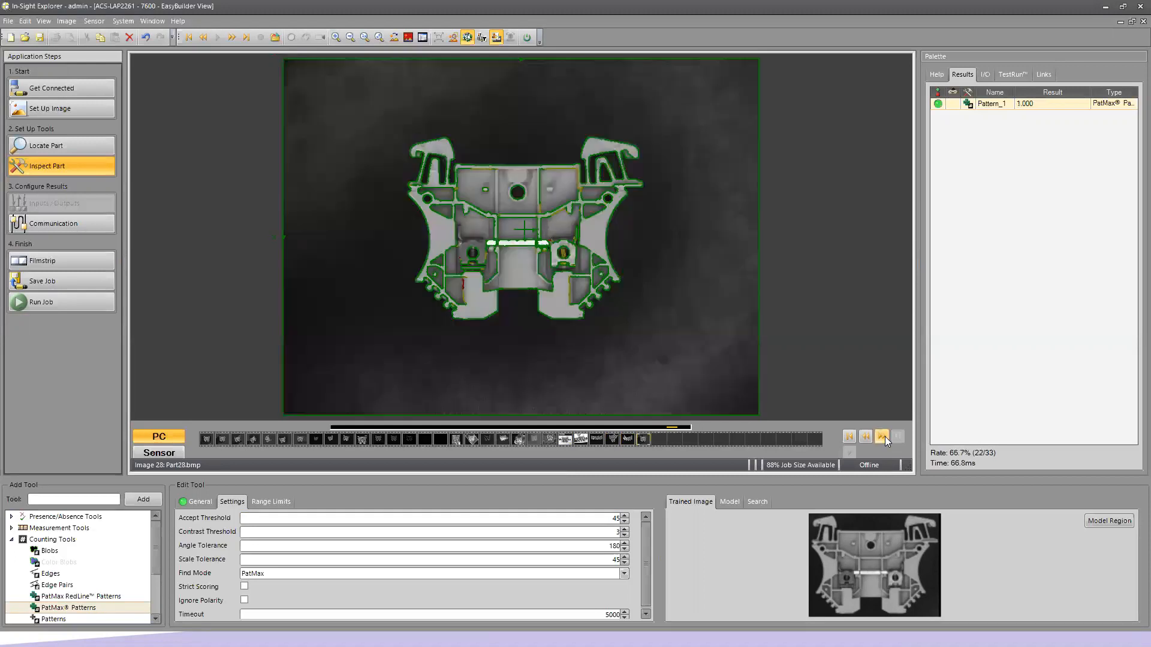